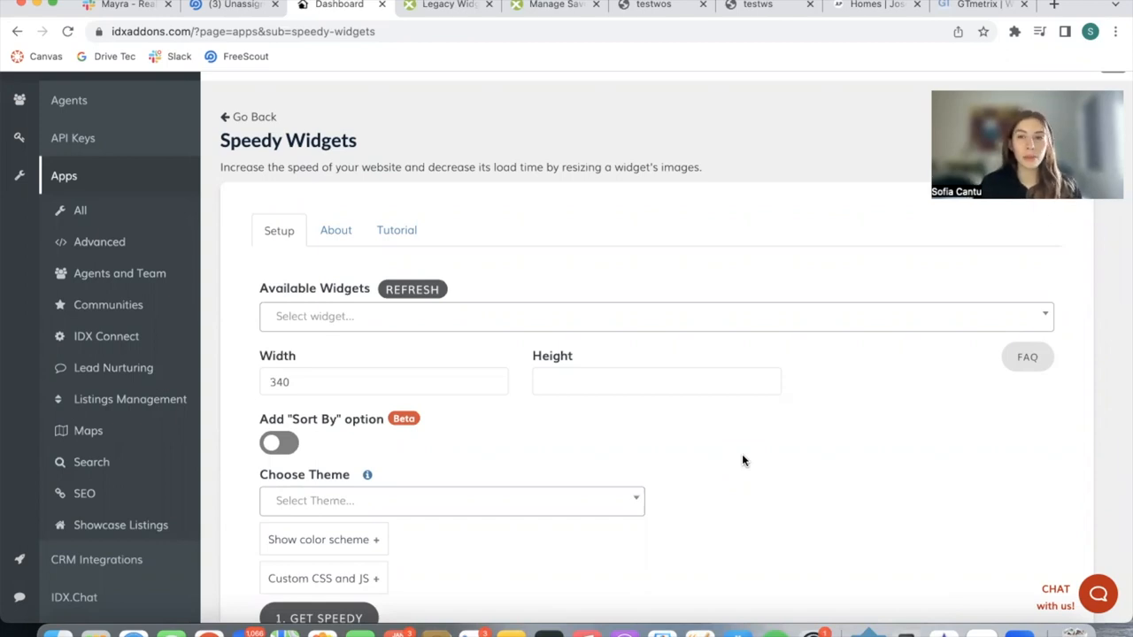
- Scroll through the Speedy Widgets Setup tab, then switch to the testwos listings page
scroll("down", 3)
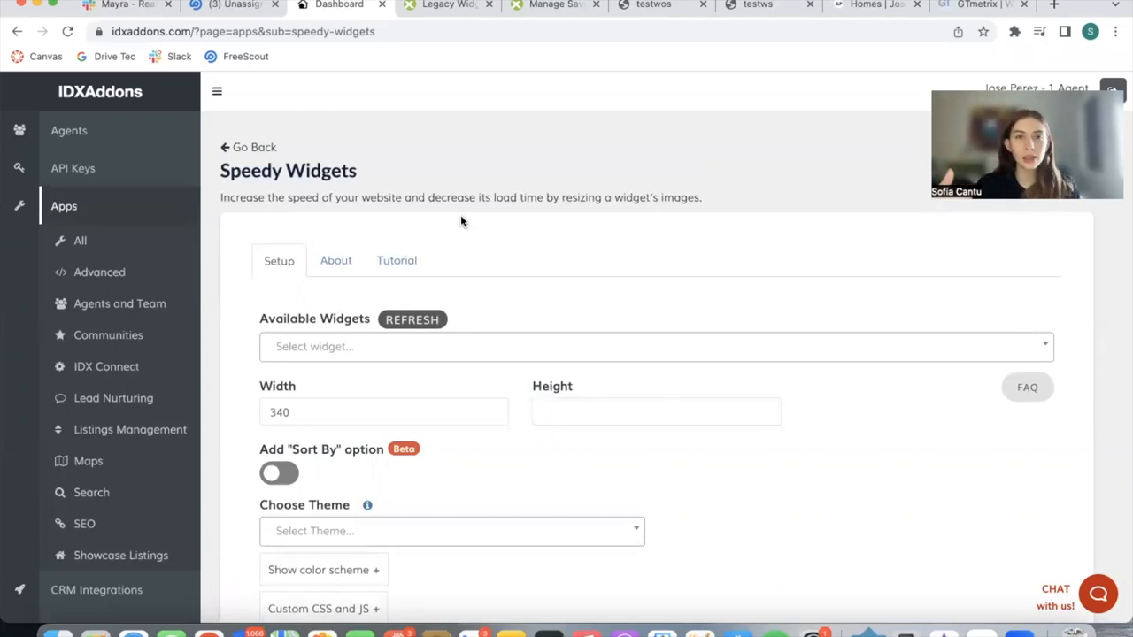
left_click(447, 5)
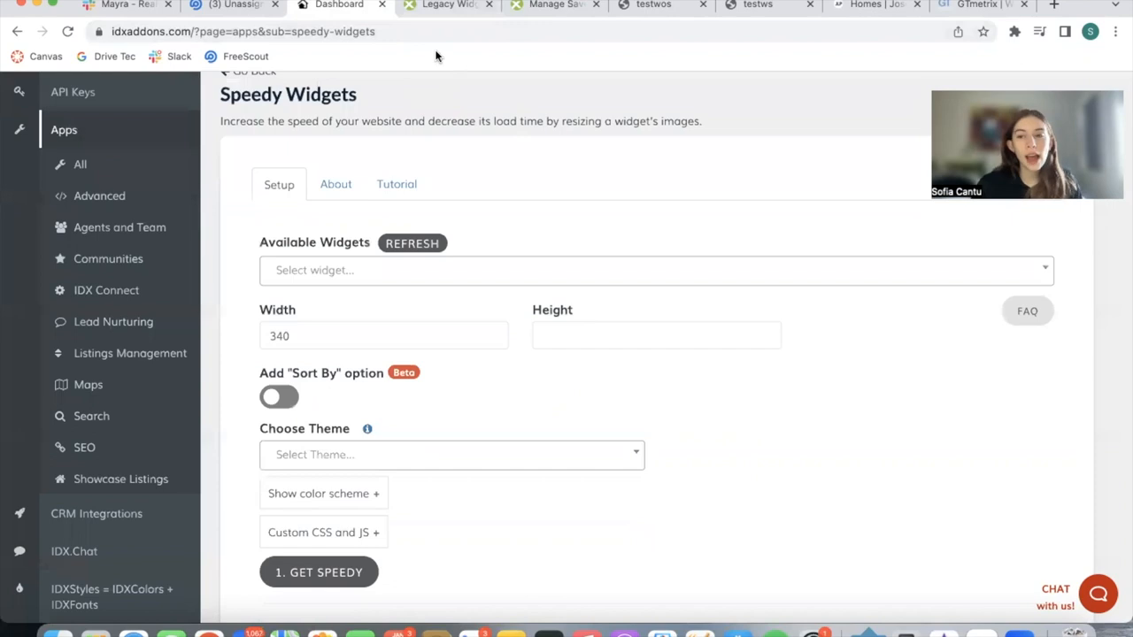
left_click(653, 5)
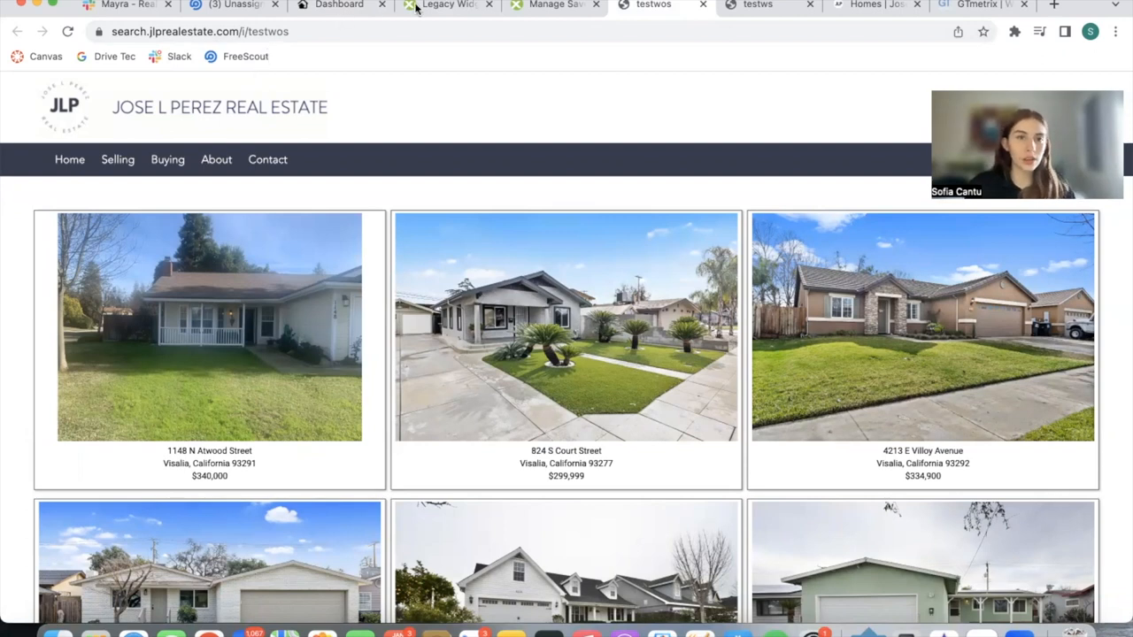
- Preview widget 42681's listings from Legacy Widgets, then close the preview window
left_click(447, 6)
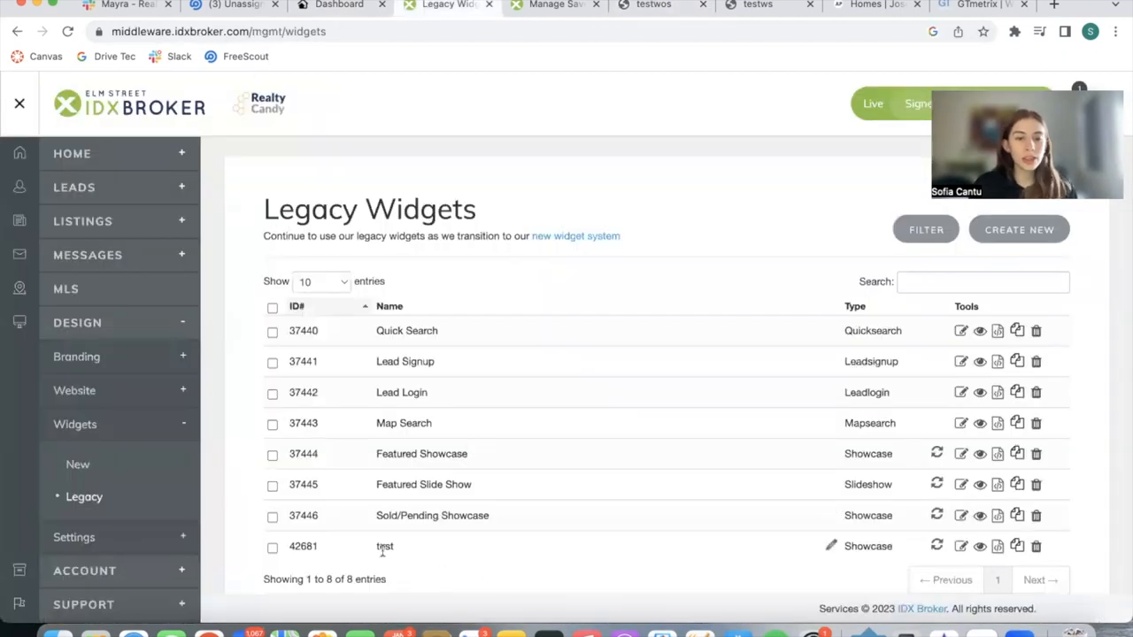
mouse_move(979, 546)
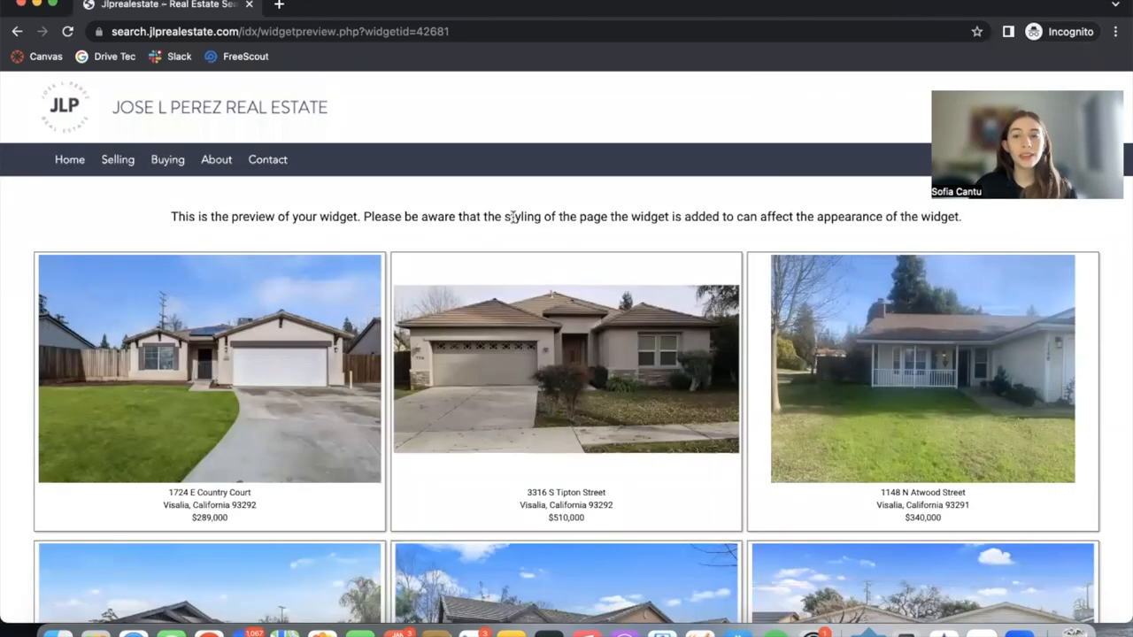
scroll("down", 3)
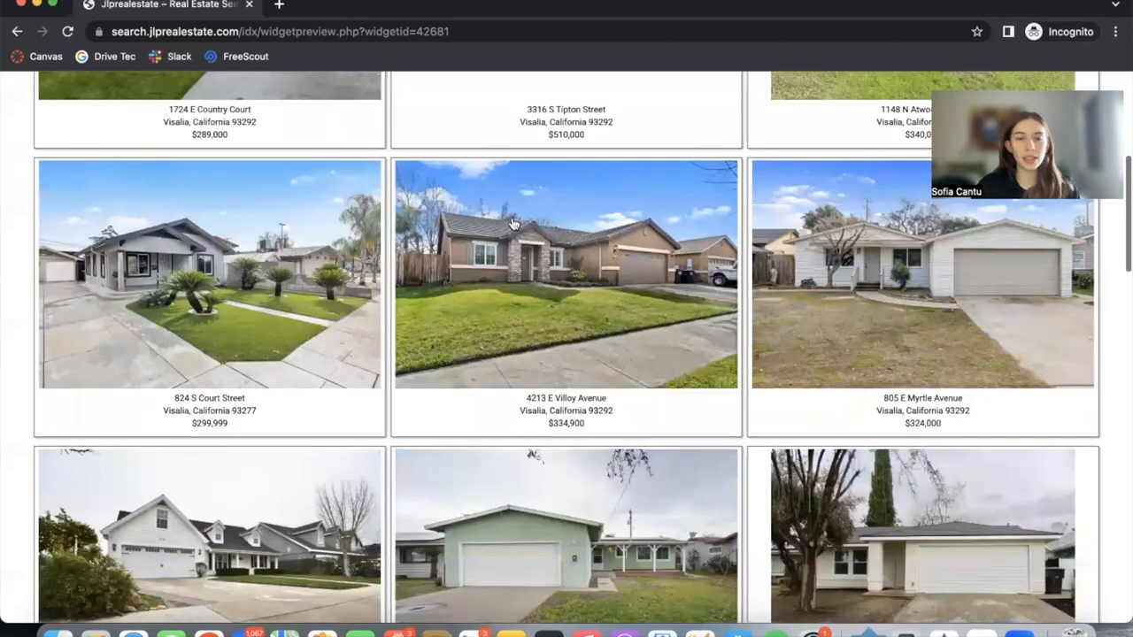
scroll("up", 3)
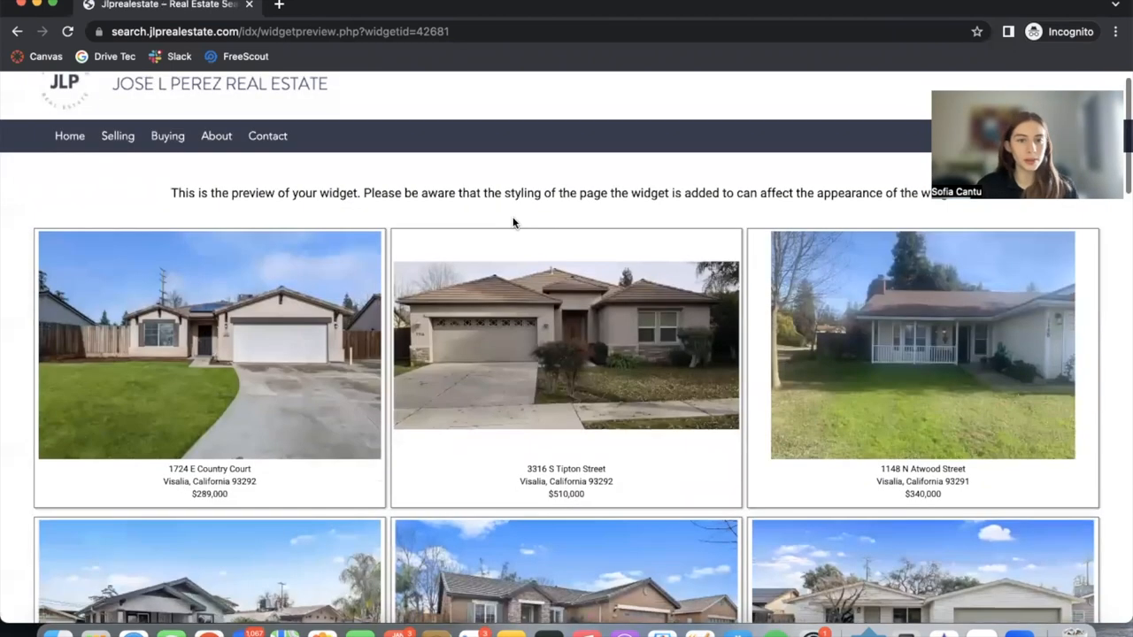
right_click(209, 368)
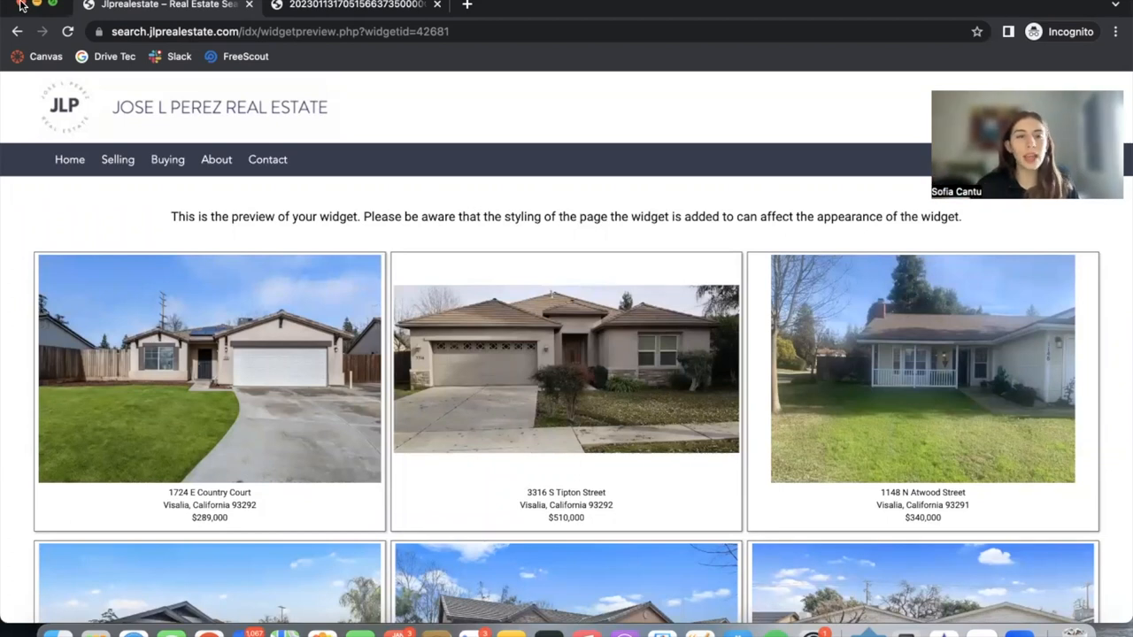
left_click(336, 5)
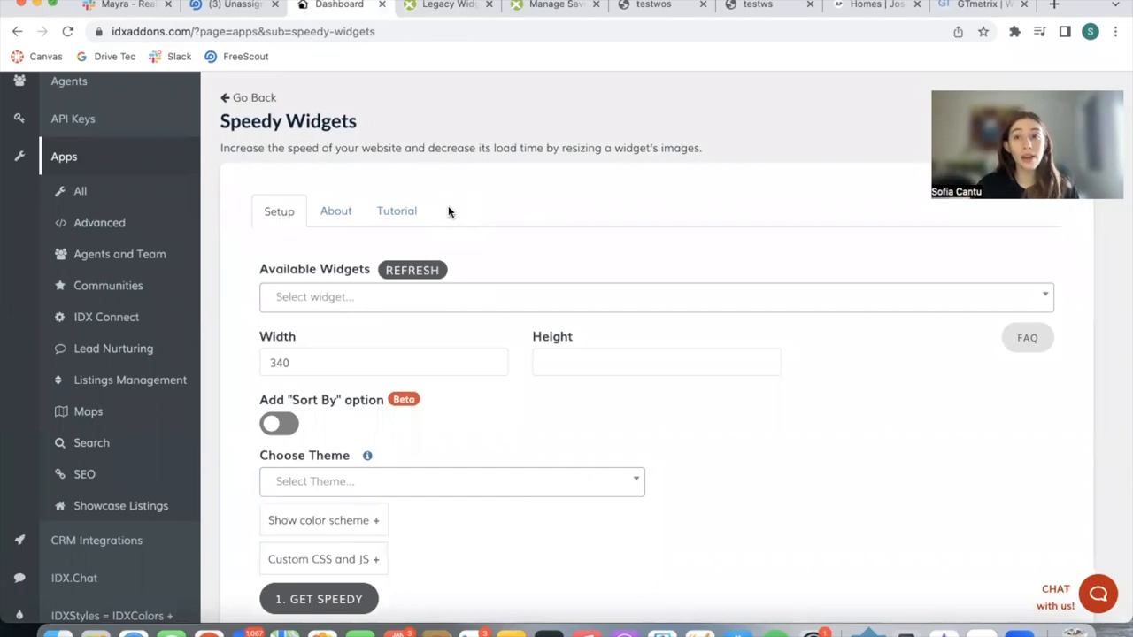
- Check the Cloudinary site, then view the Cloudinary cloud name, API key and secret under API Keys
left_click(974, 6)
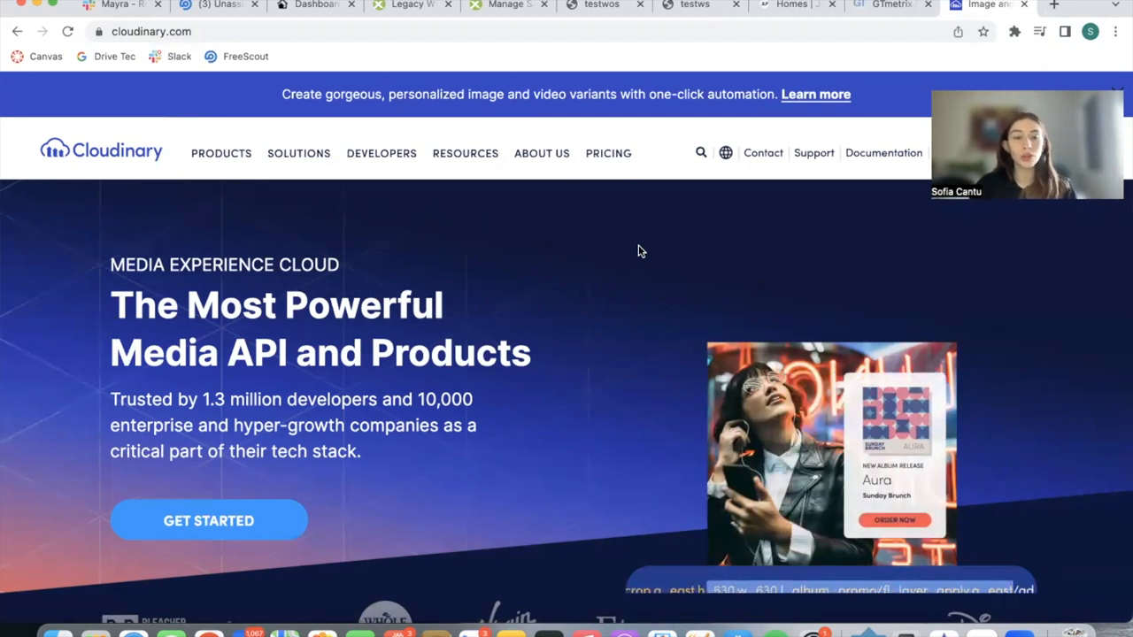
left_click(315, 5)
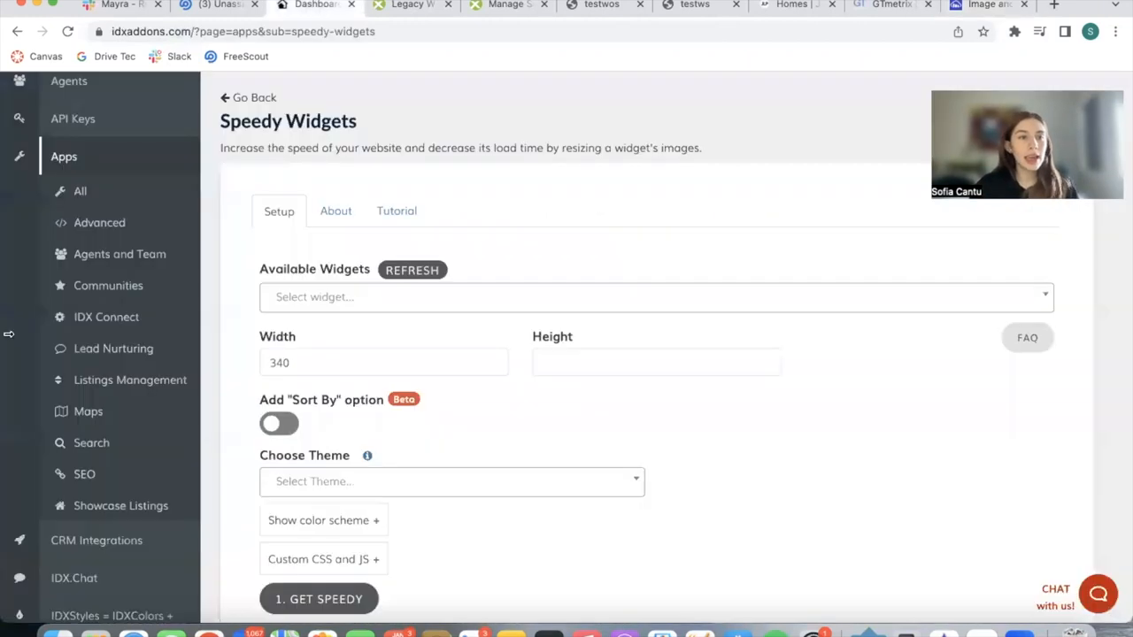
left_click(73, 168)
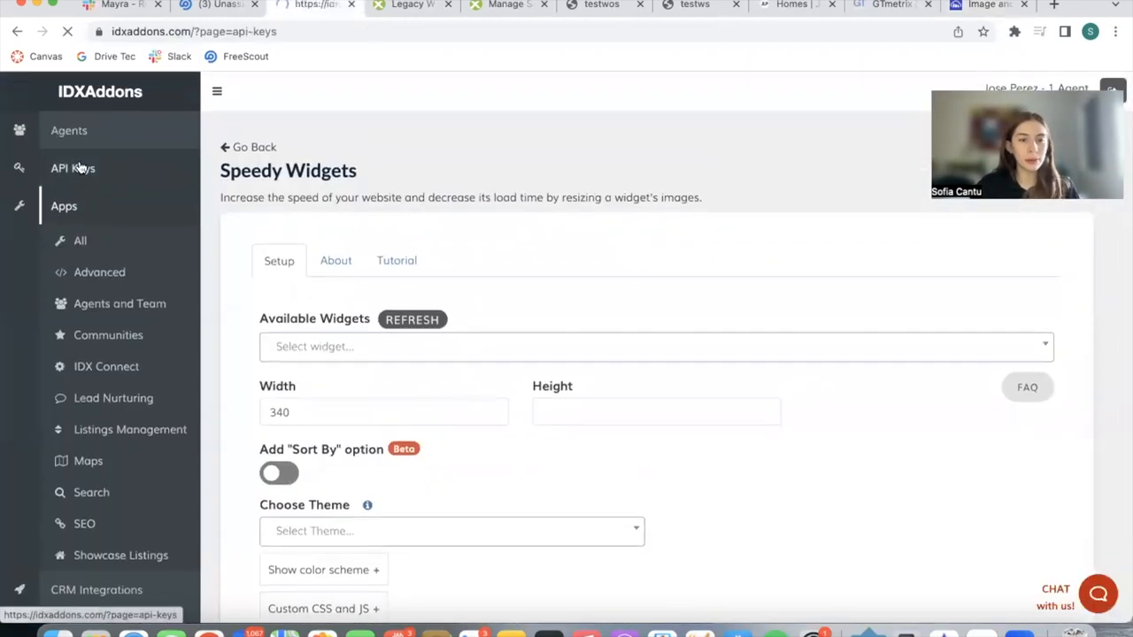
left_click(72, 168)
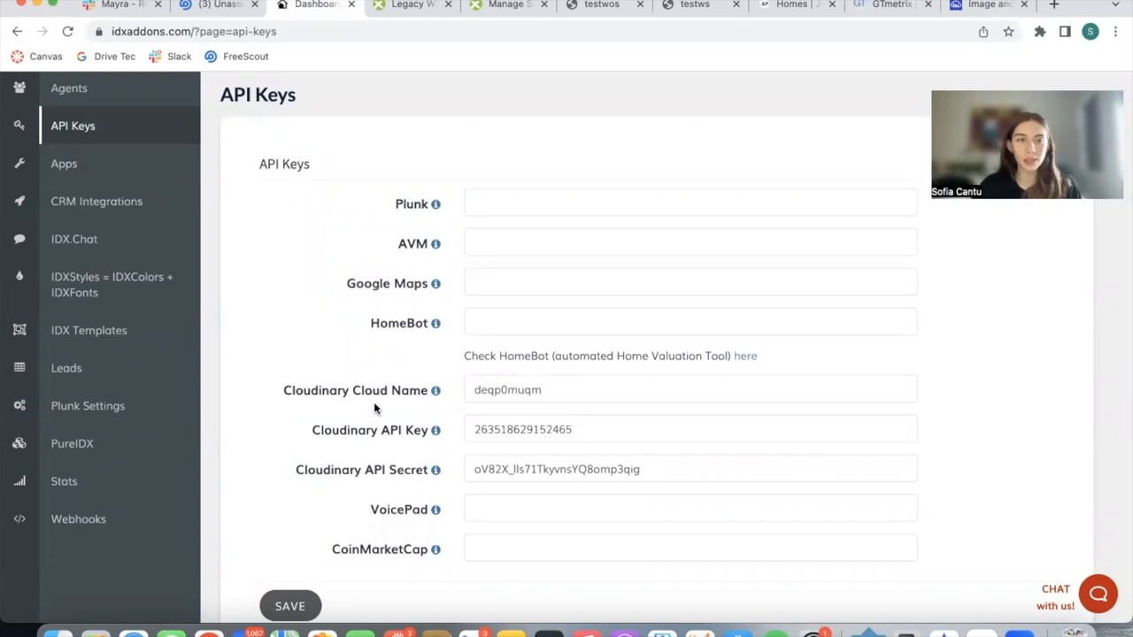
left_click(63, 164)
type("speedy")
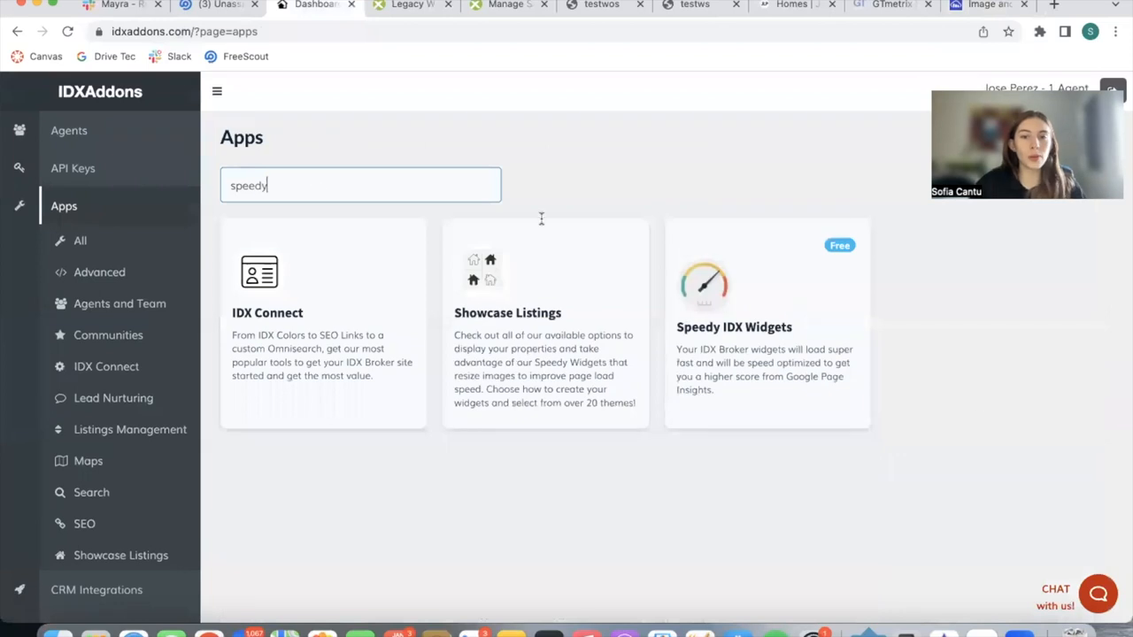
- Search Apps for 'speedy', open Speedy IDX Widgets, and pick the Speedy Widgets (Legacy Widgets) card
left_click(767, 326)
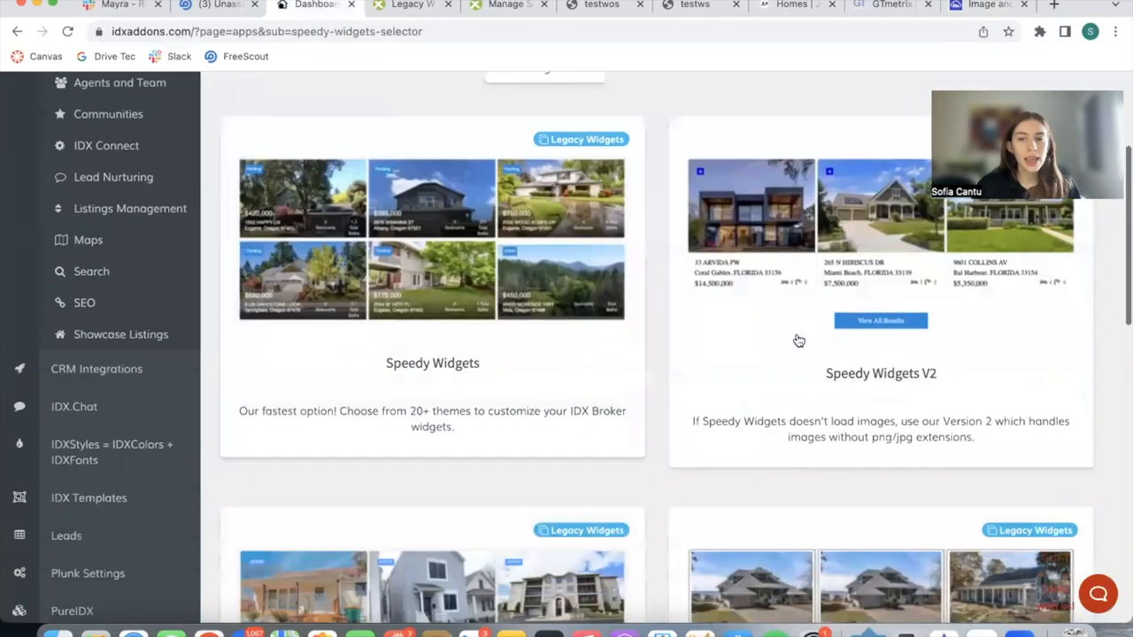
scroll("down", 3)
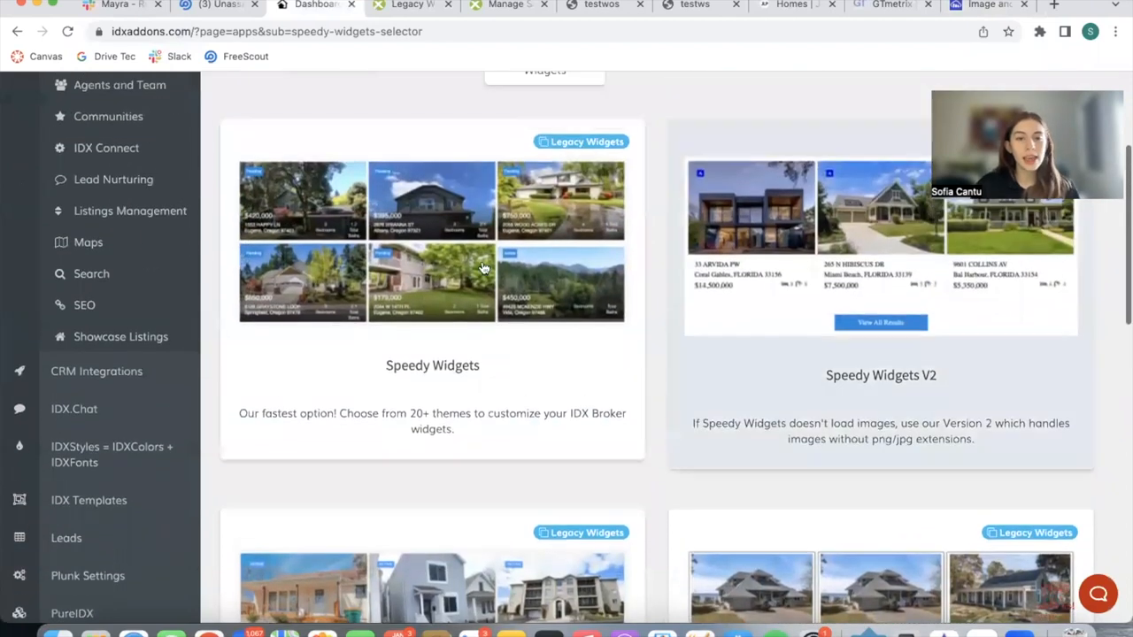
scroll("down", 3)
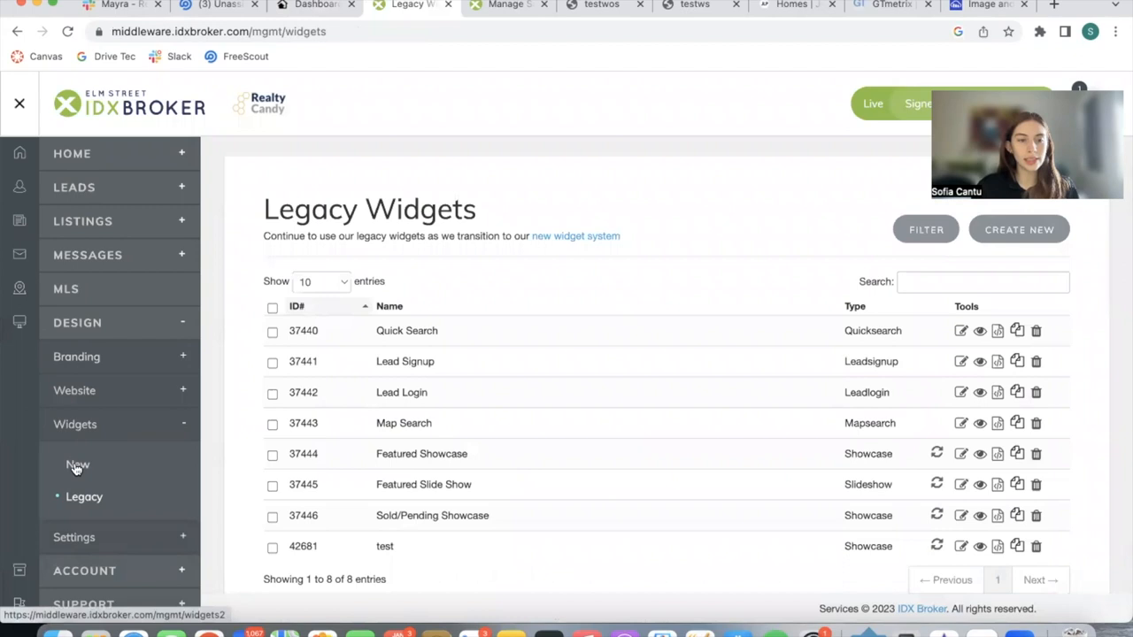
left_click(77, 465)
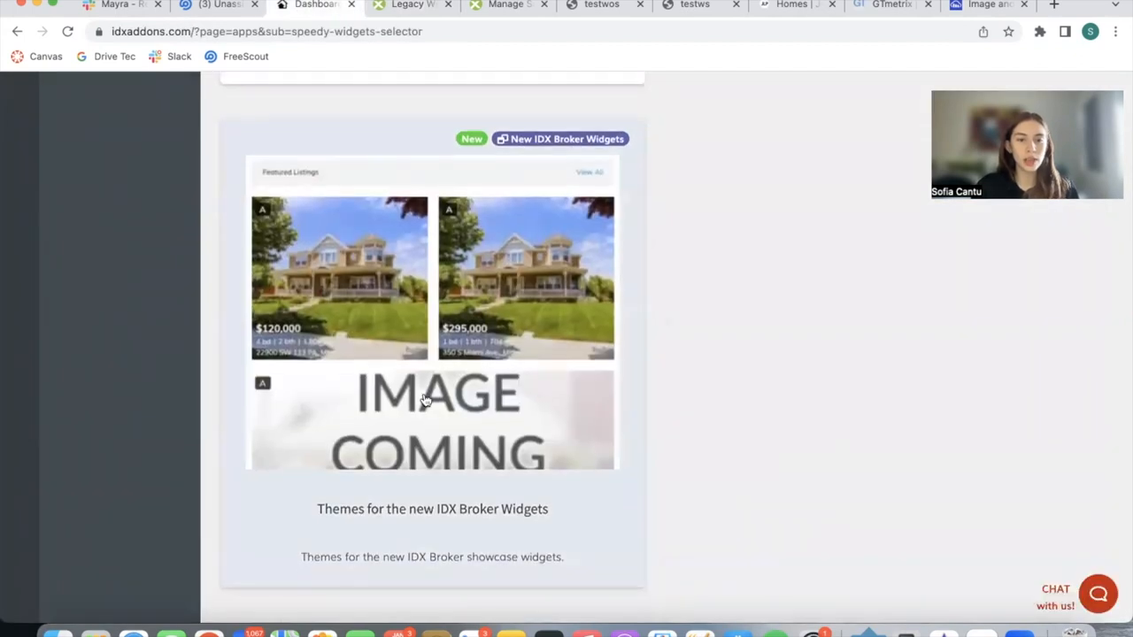
scroll("down", 3)
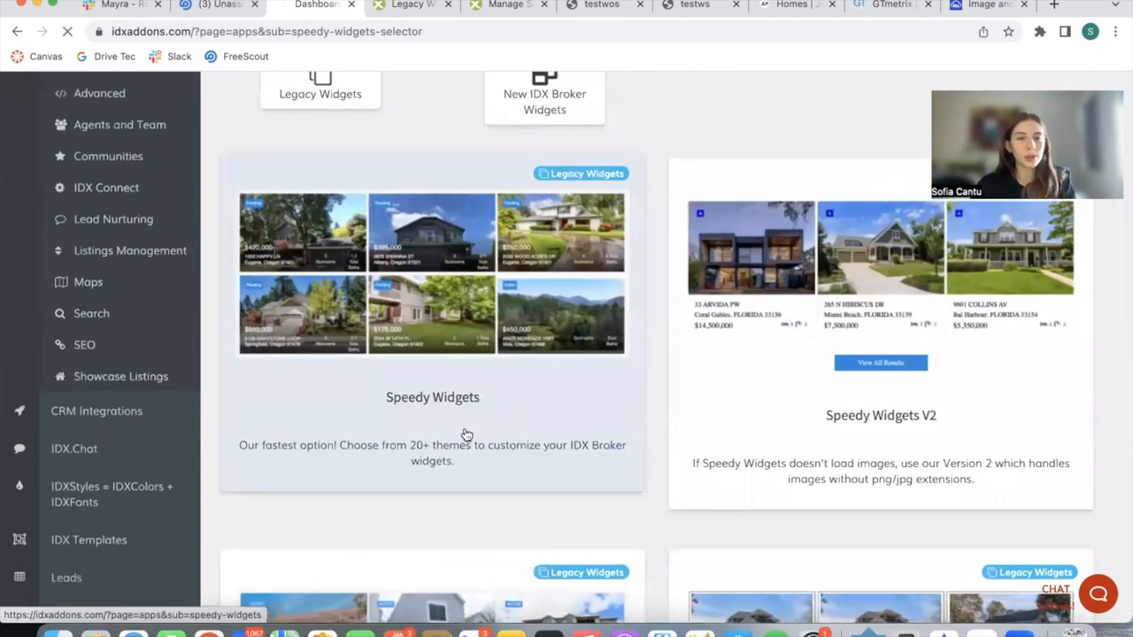
left_click(432, 397)
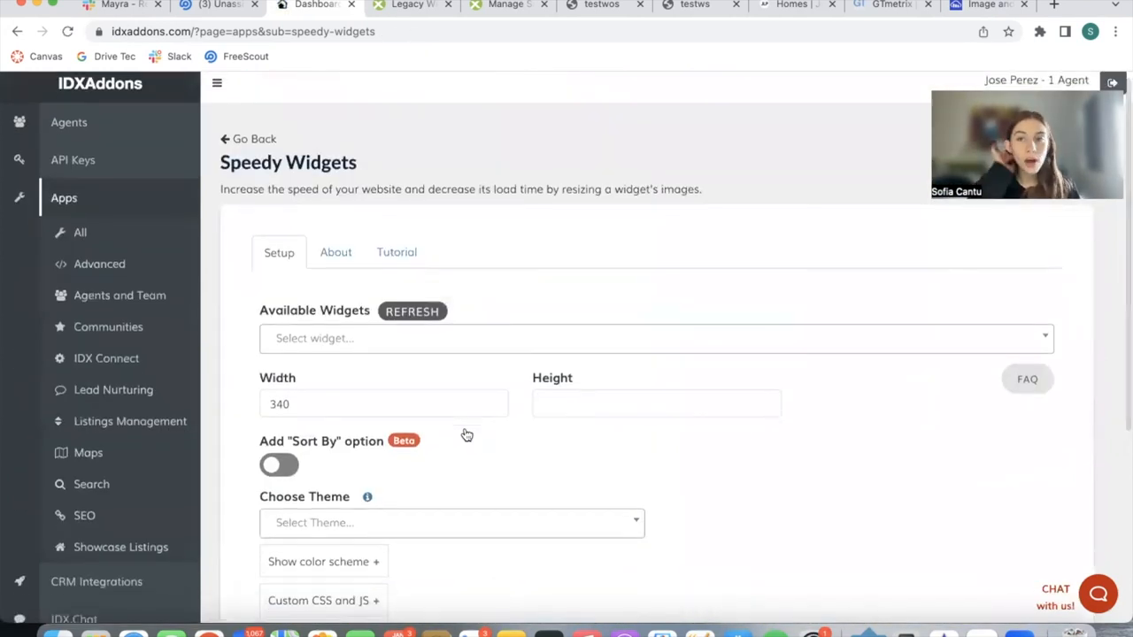
mouse_move(429, 339)
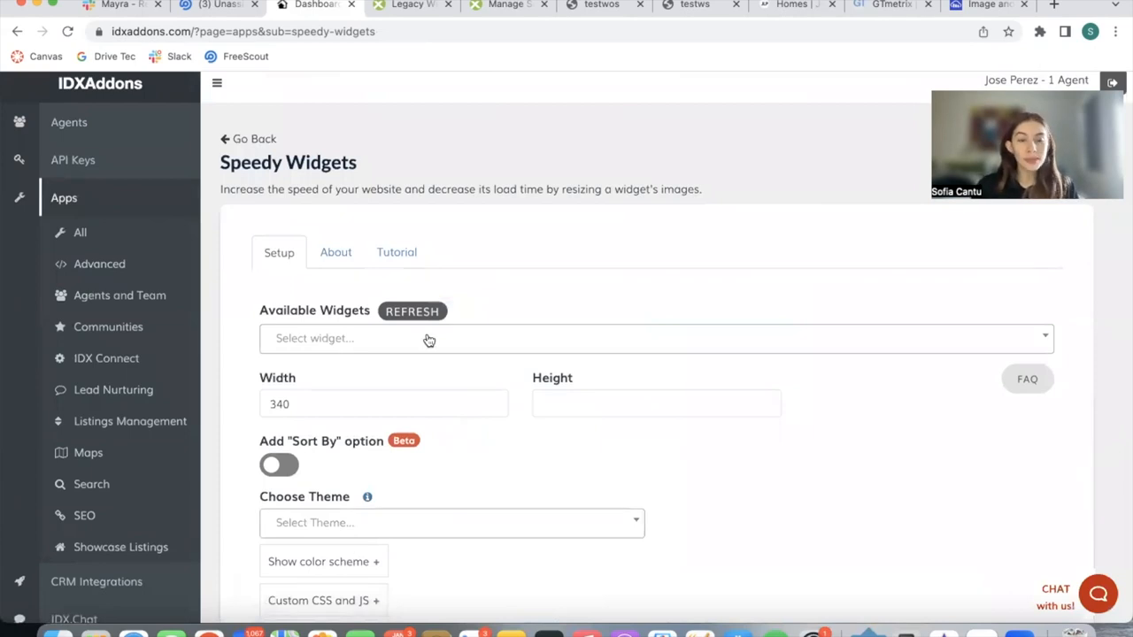
mouse_move(429, 339)
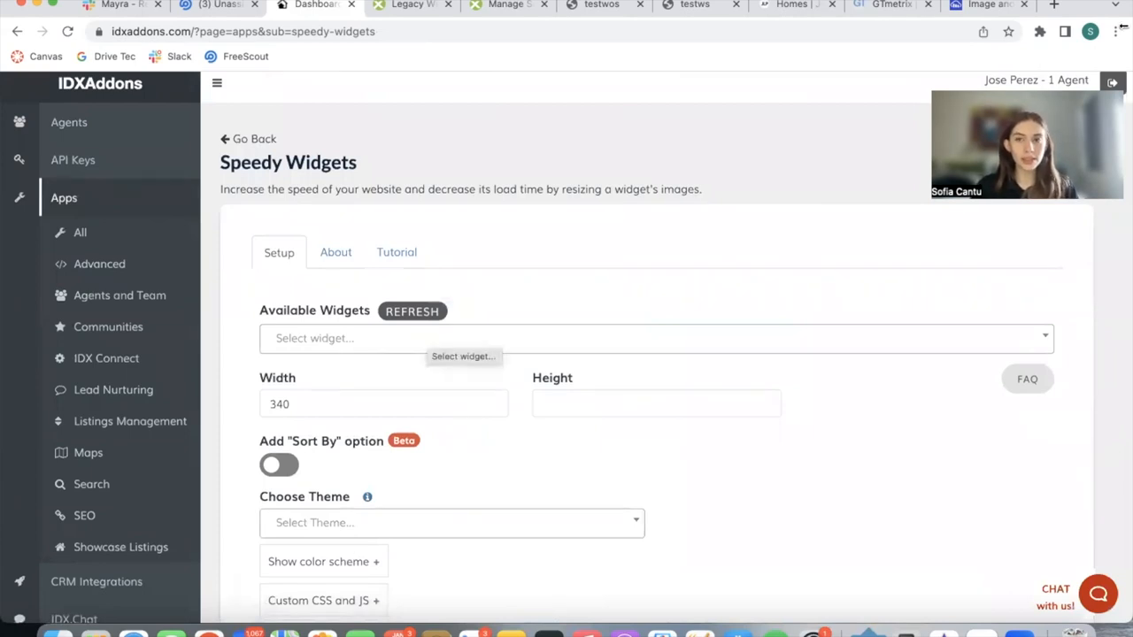
mouse_move(502, 103)
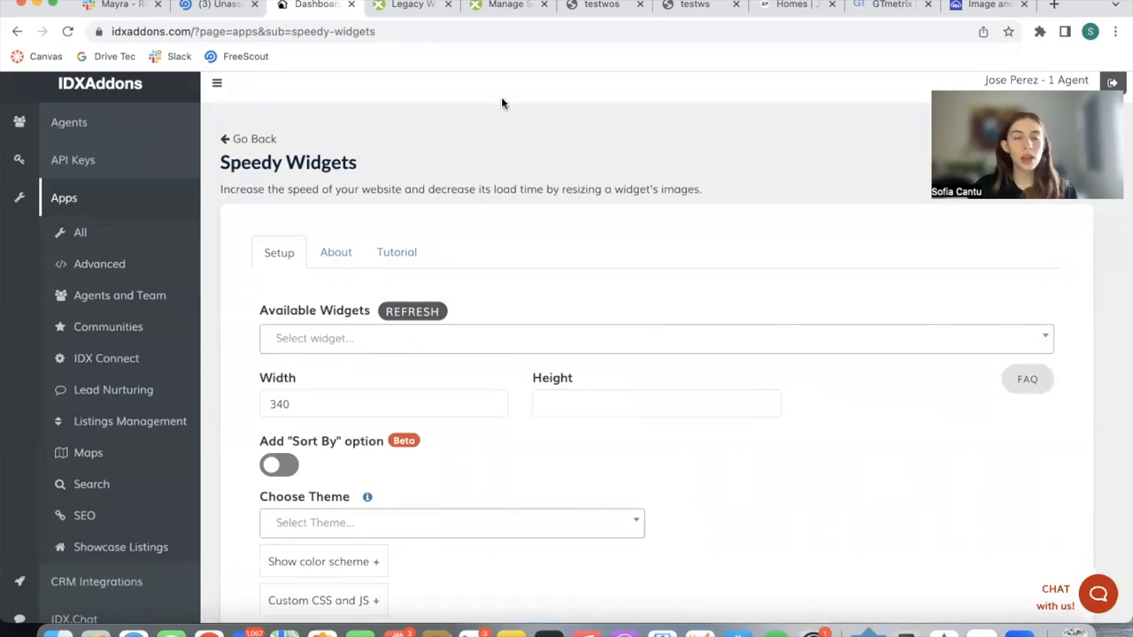
- View the jlprealestate.com homepage, then choose the test showcase widget from Available Widgets
left_click(793, 5)
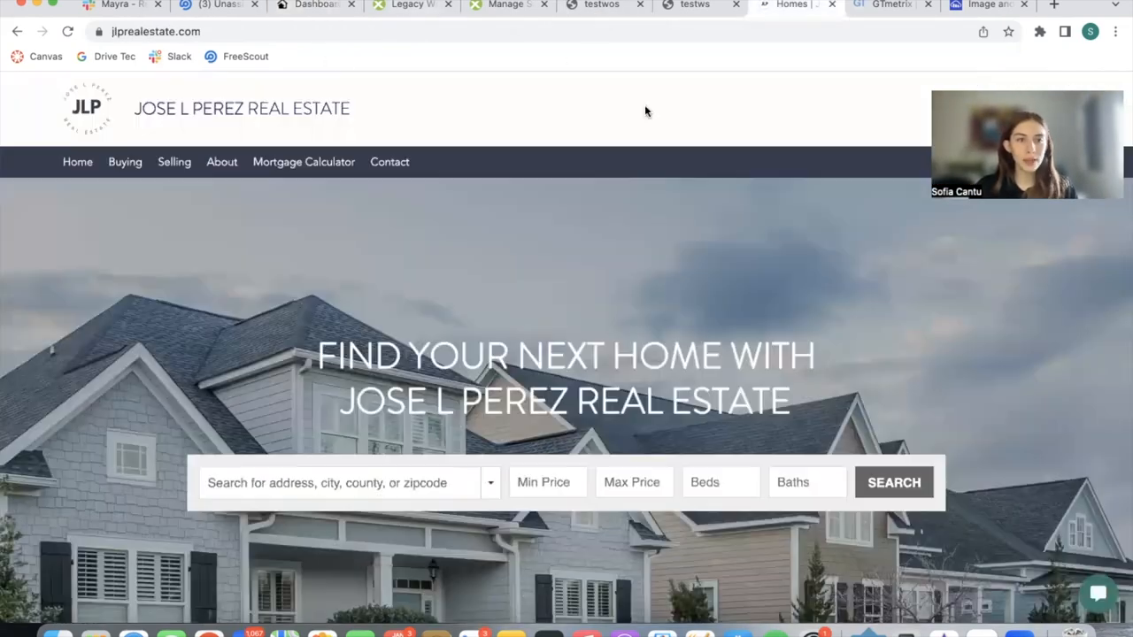
left_click(314, 4)
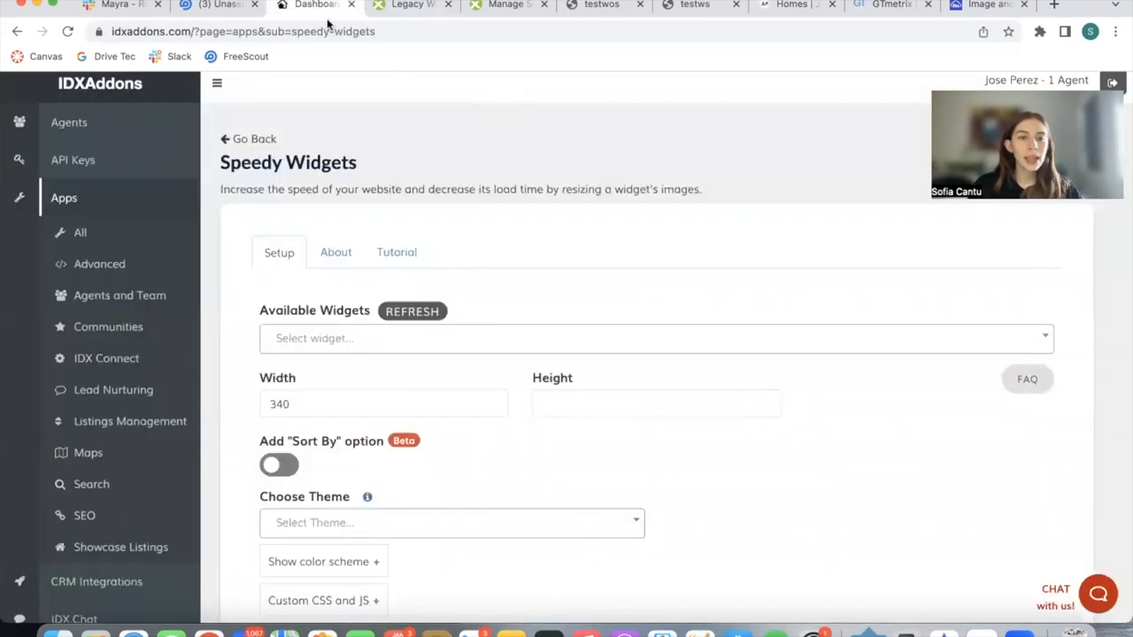
left_click(655, 338)
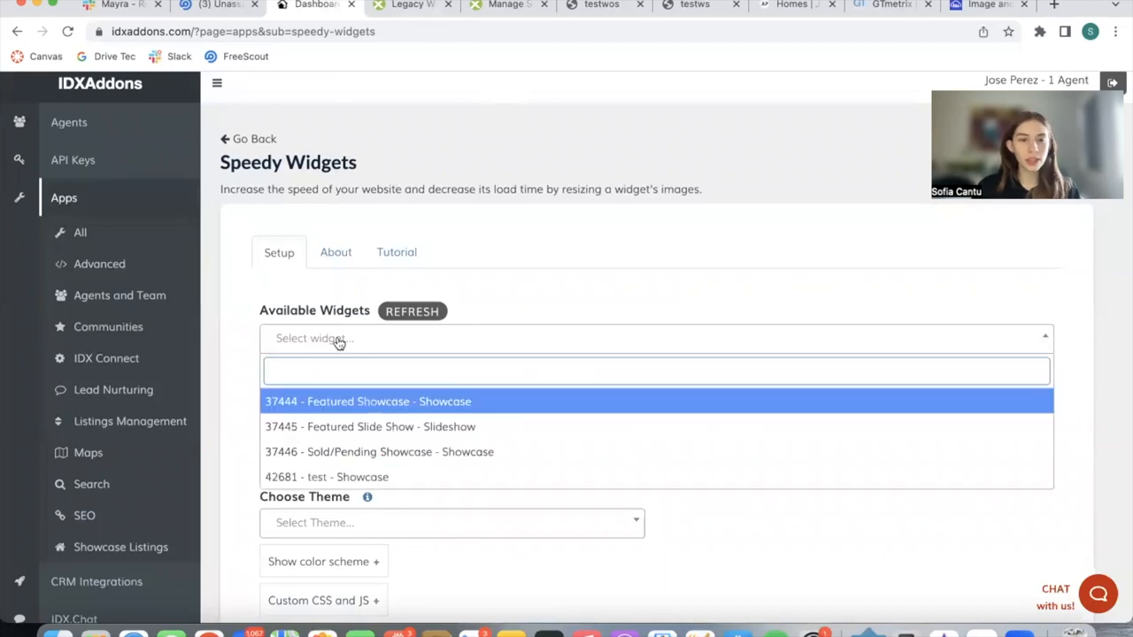
left_click(326, 477)
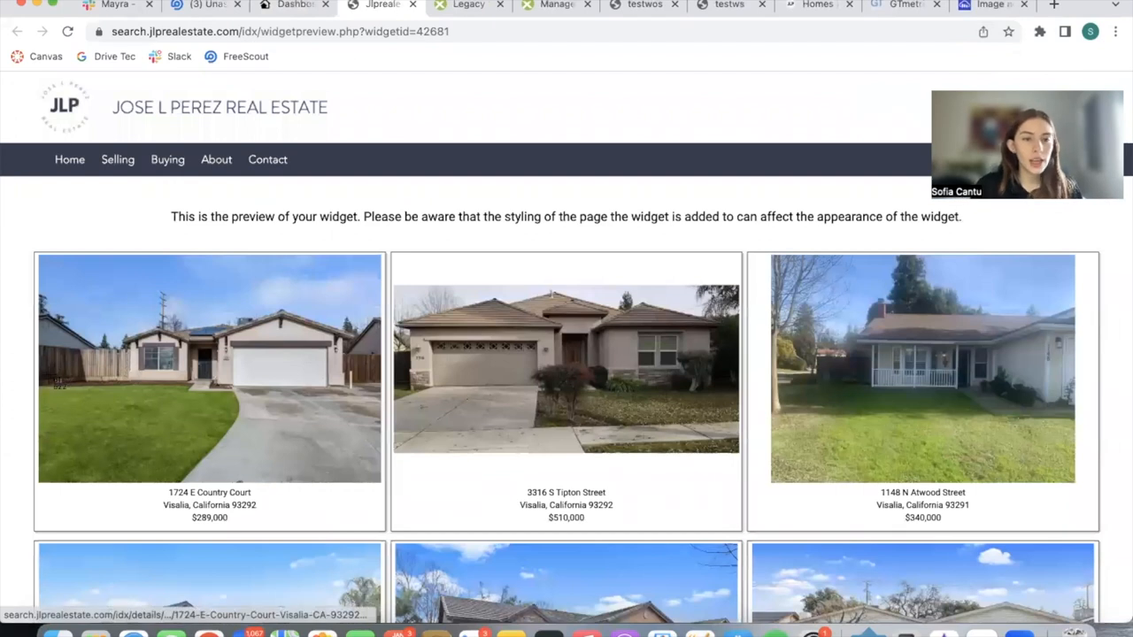
mouse_move(209, 369)
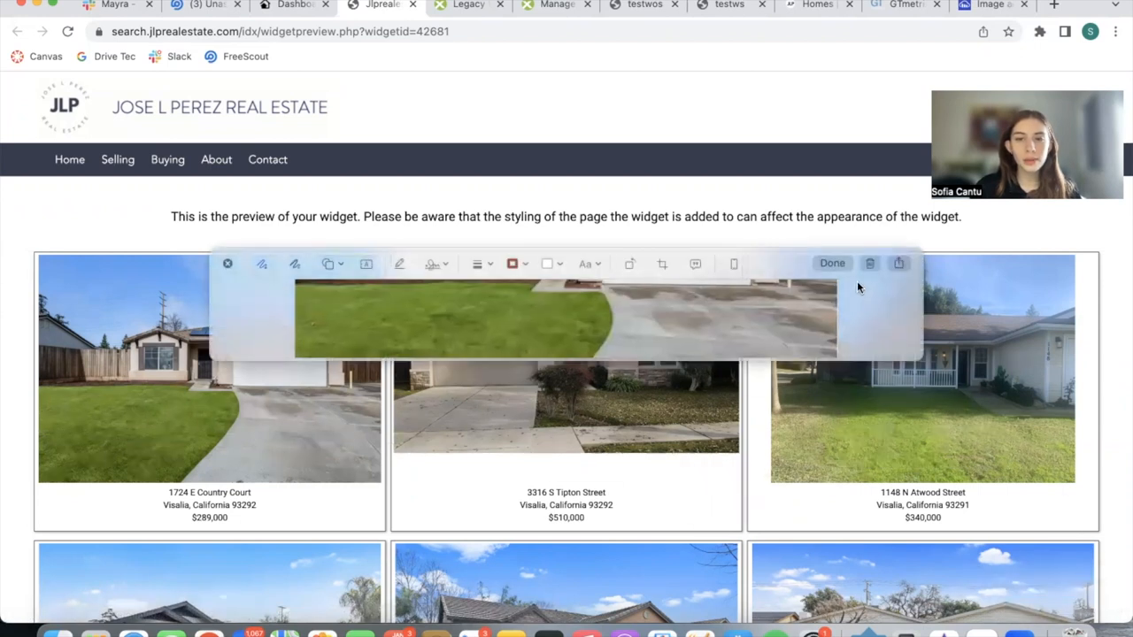
left_click(288, 6)
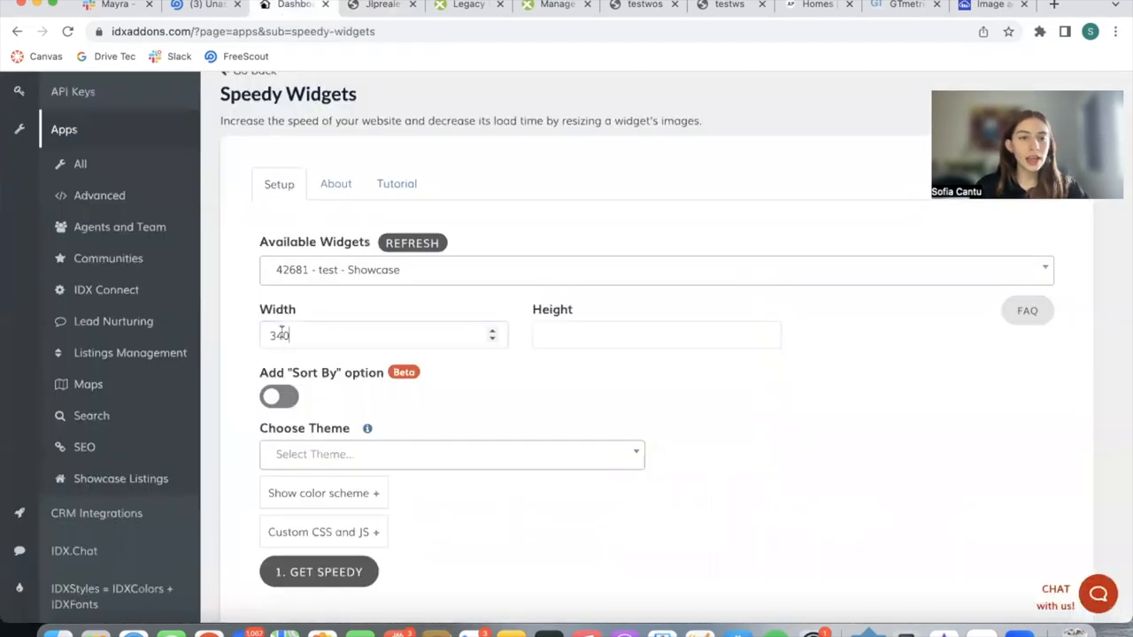
- Enter width 440 and enable the Add 'Sort By' option toggle
type("440")
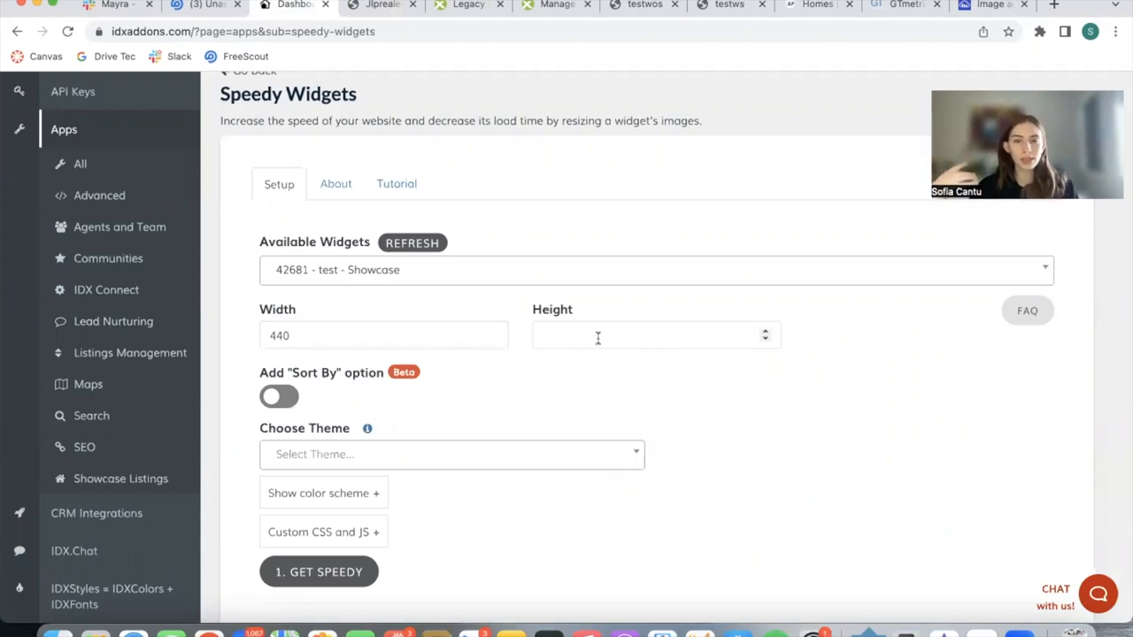
scroll("down", 3)
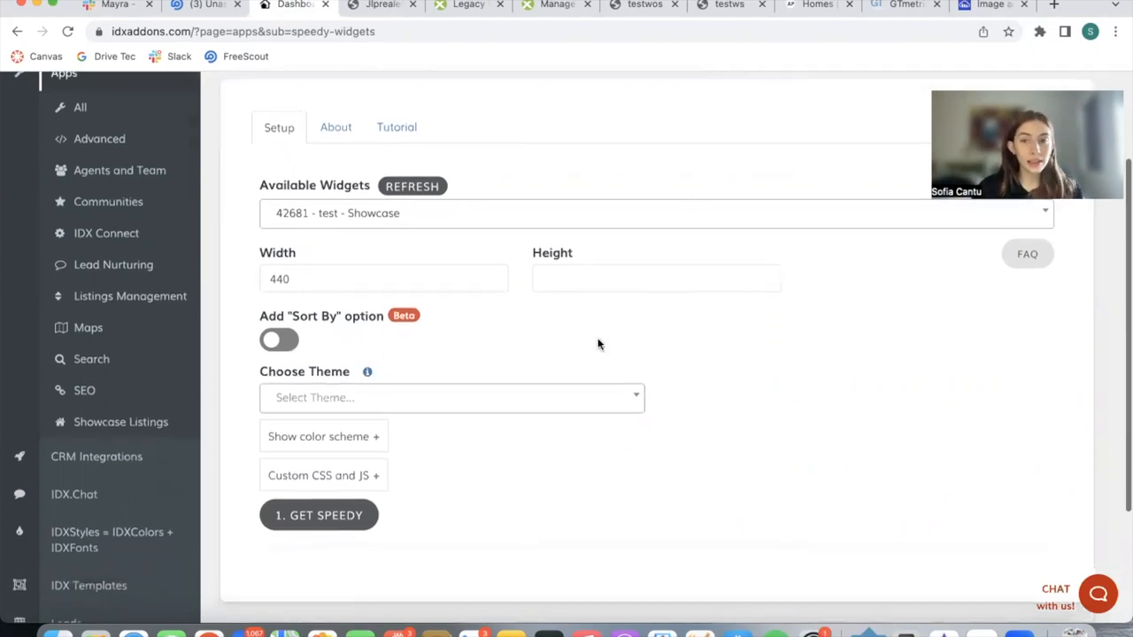
mouse_move(352, 322)
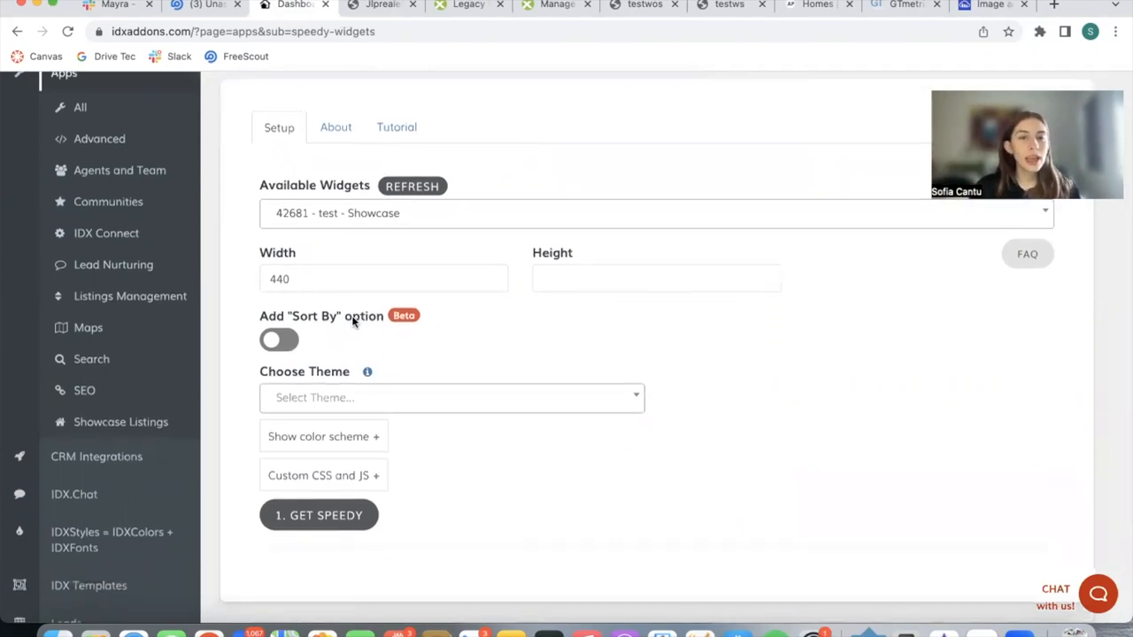
left_click(279, 340)
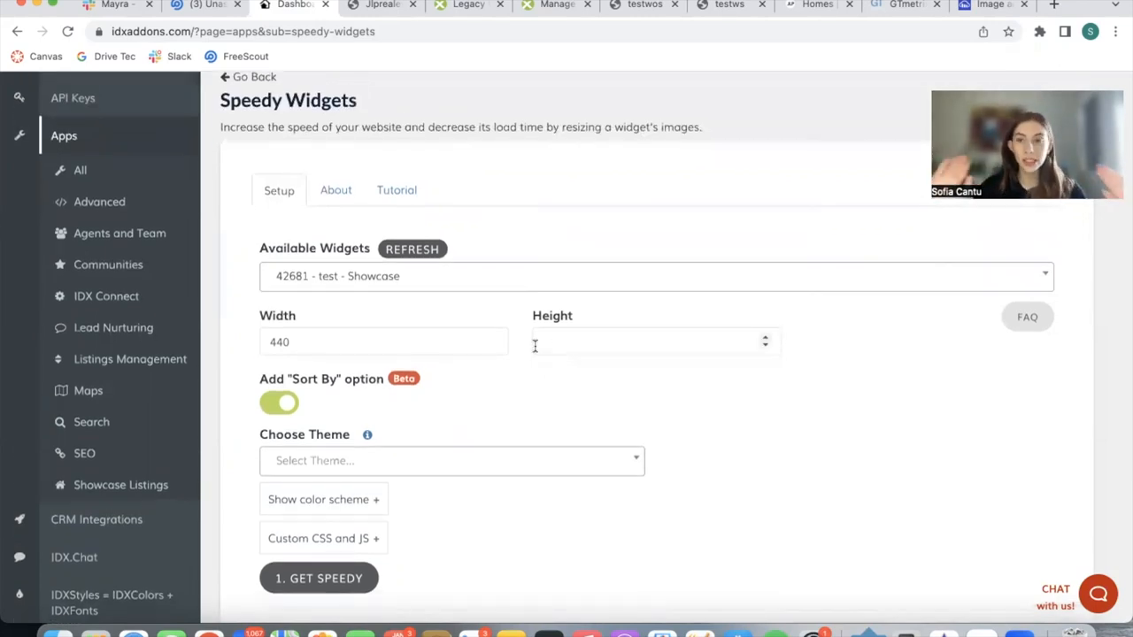
scroll("down", 3)
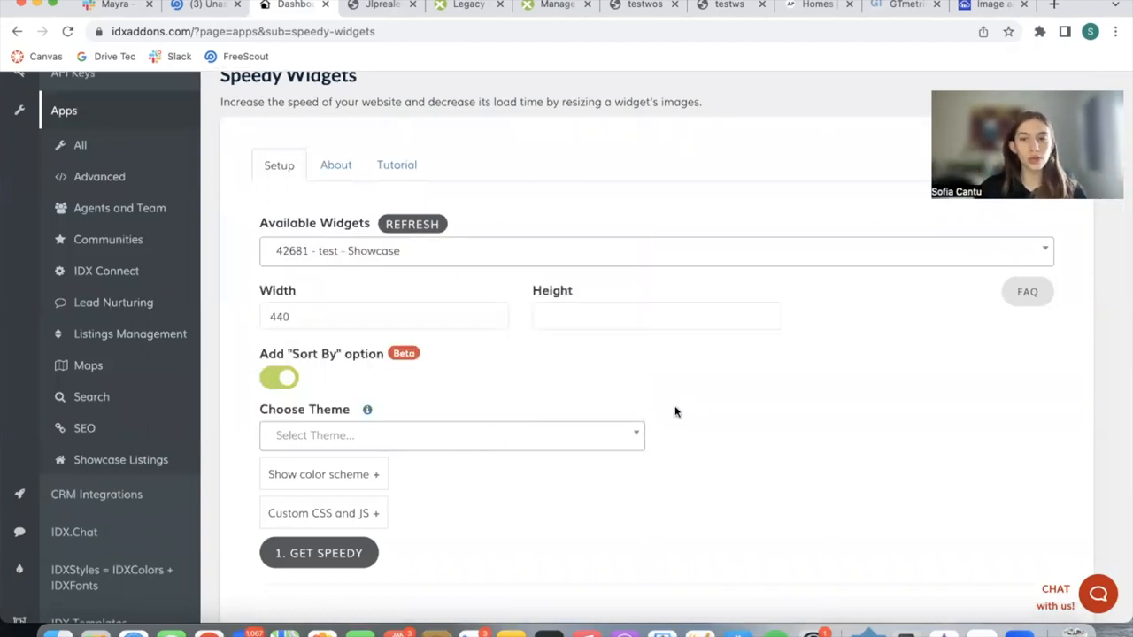
scroll("down", 3)
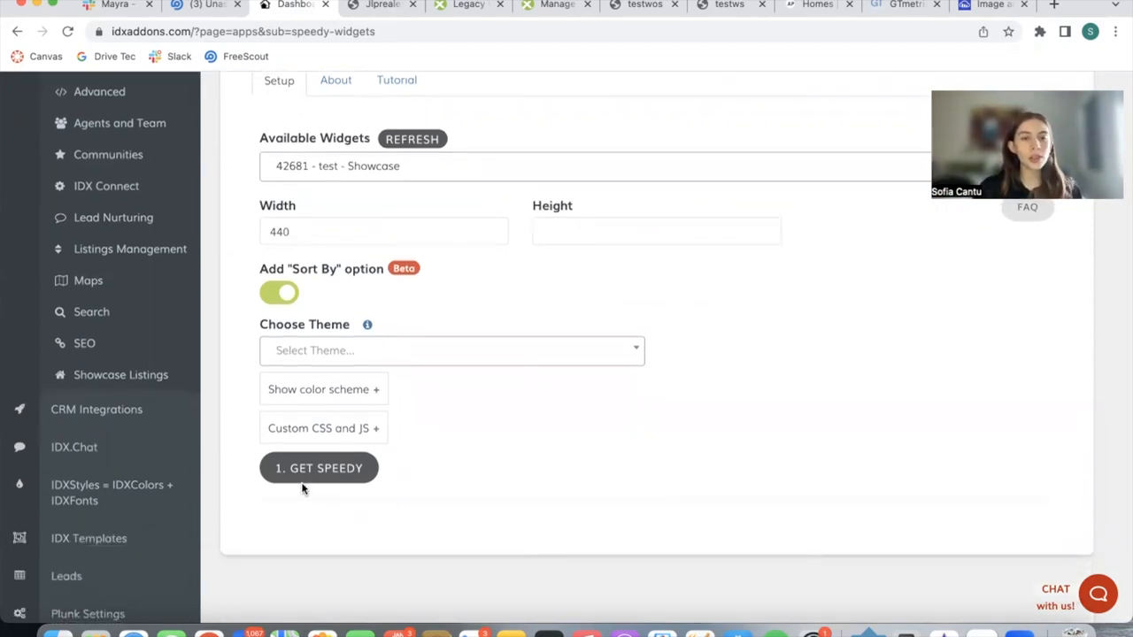
- Generate the Speedy embed code, preview it, and open the resized first listing photo
left_click(319, 469)
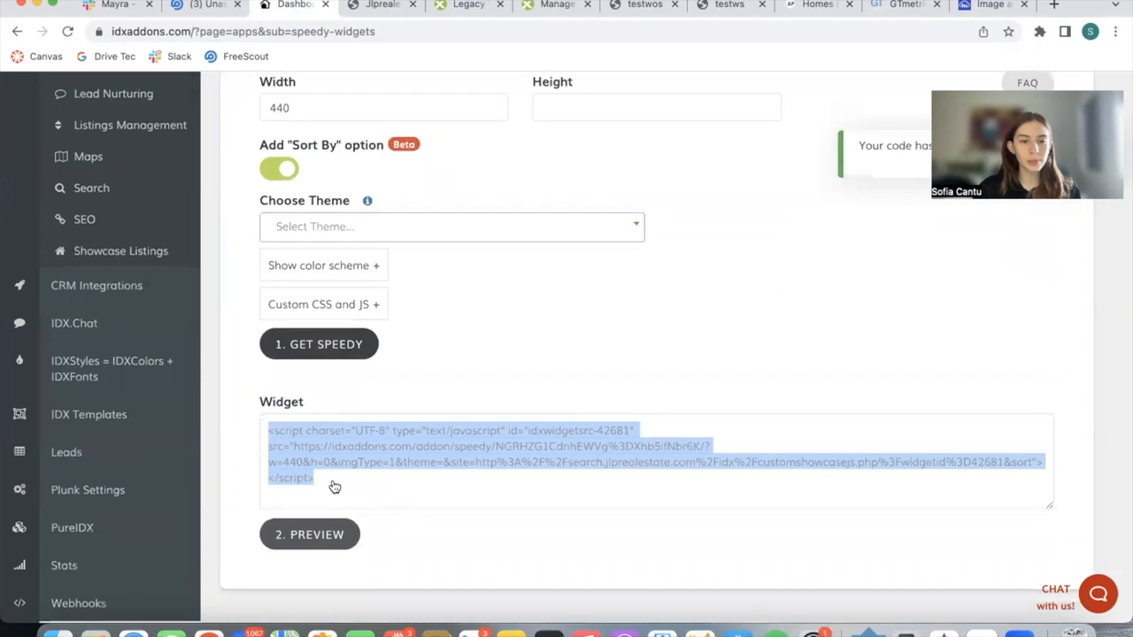
left_click(309, 534)
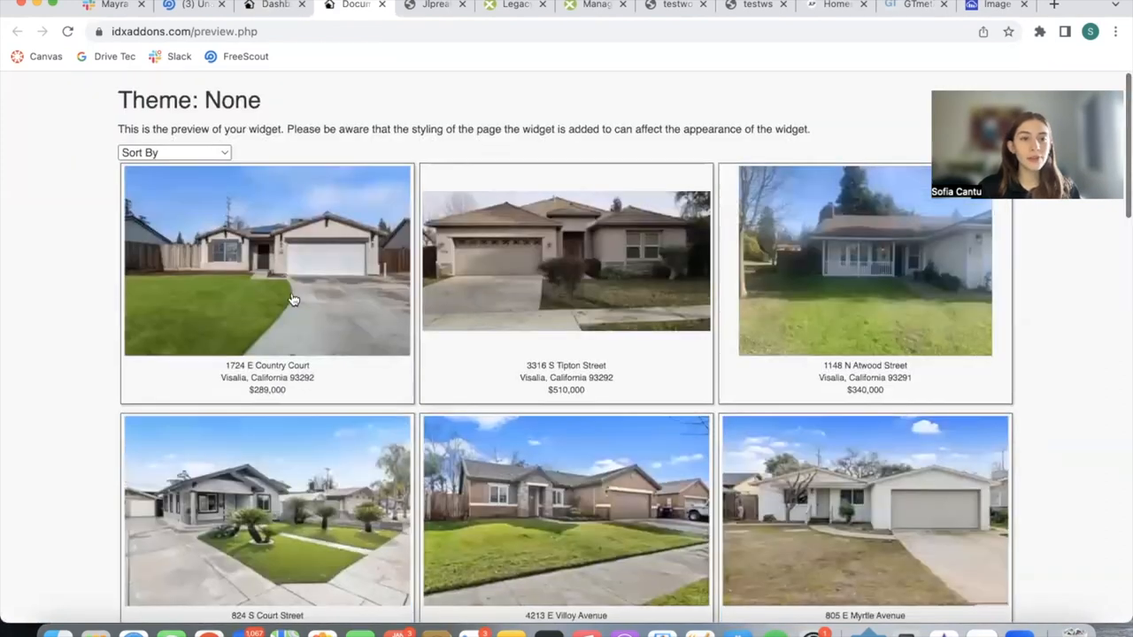
right_click(293, 299)
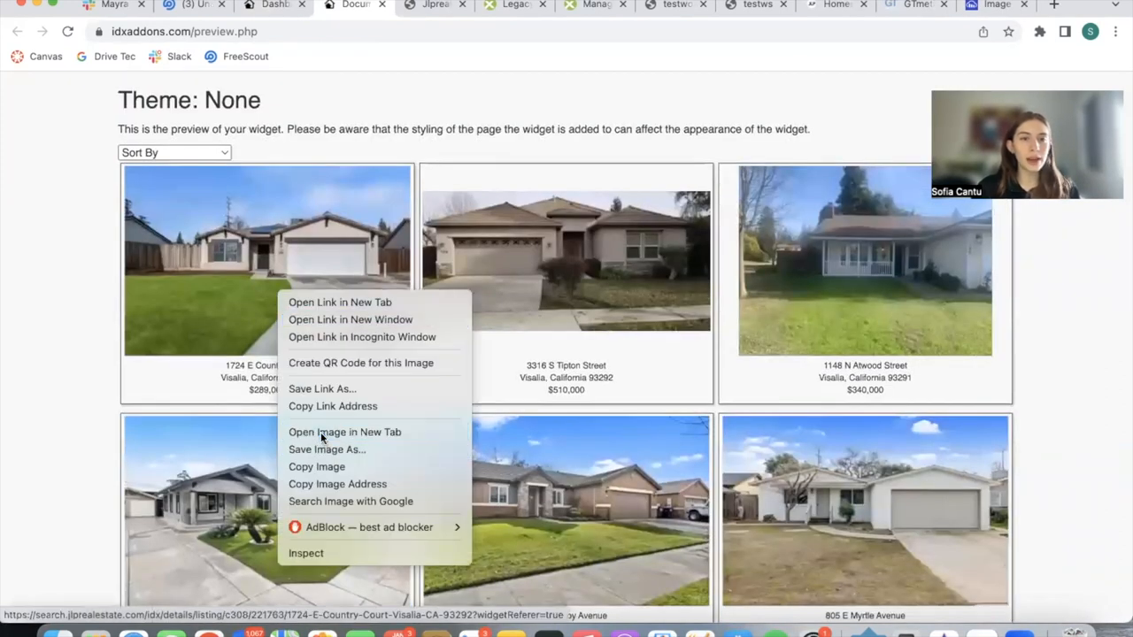
left_click(344, 432)
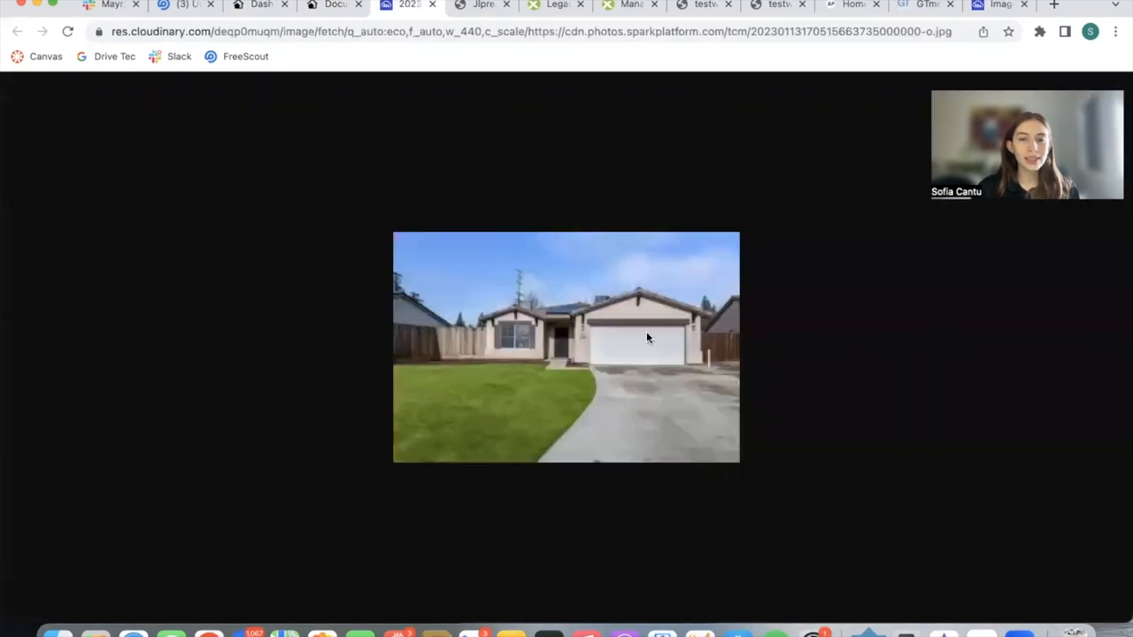
- Open the original full-size photo for comparison, then change the width to 420
left_click(481, 5)
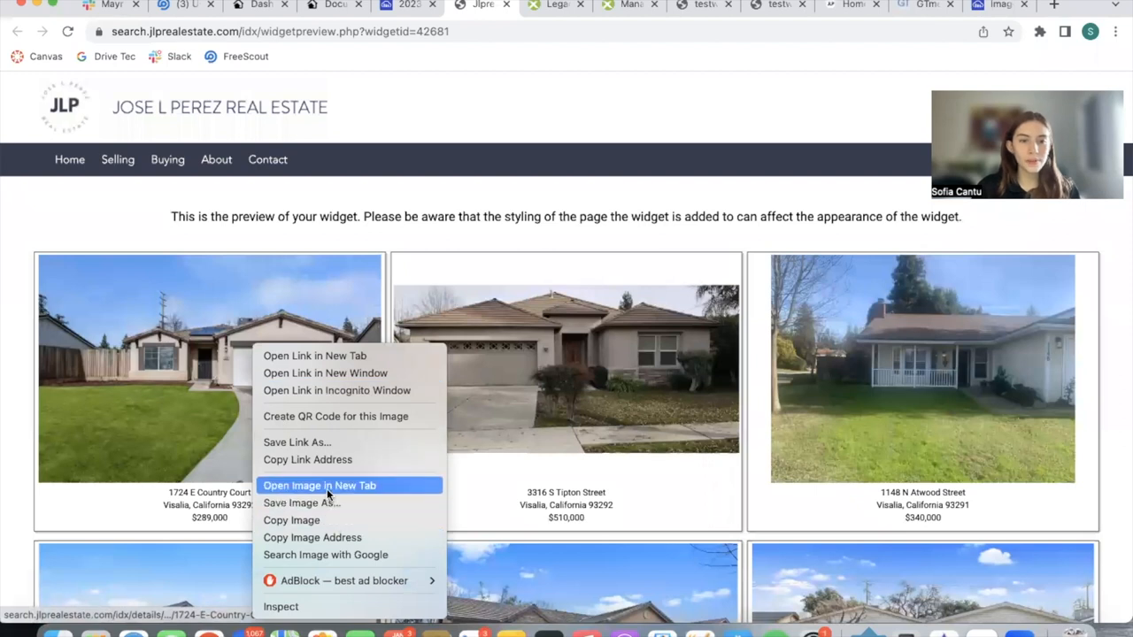
left_click(319, 485)
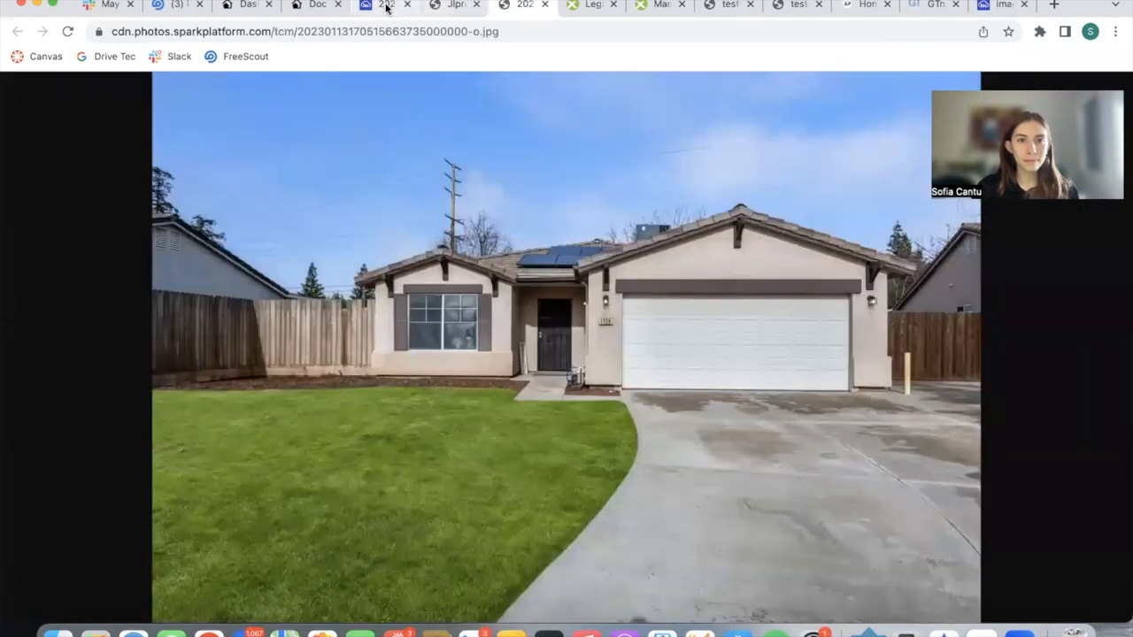
left_click(387, 5)
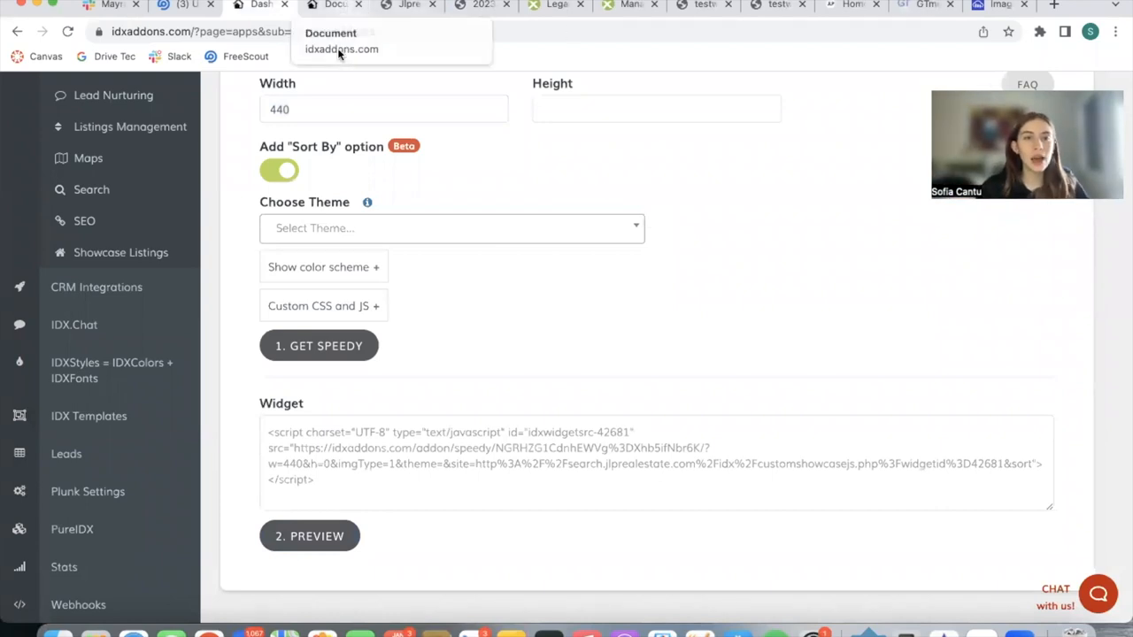
type("420")
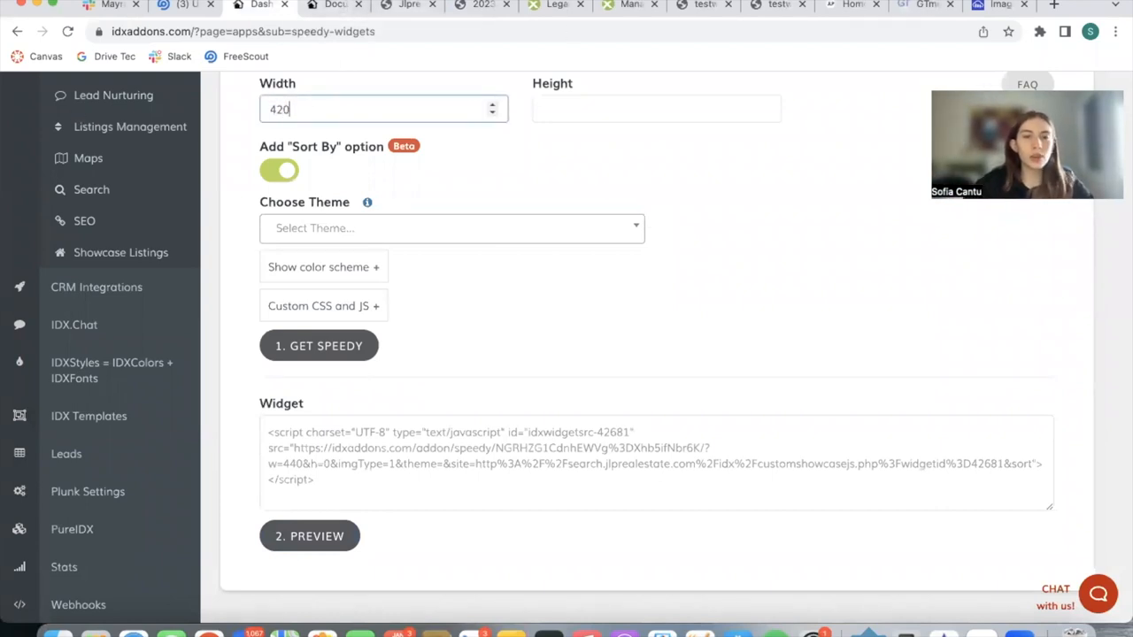
- Preview the widget, sort listings by Price - Low to High, then show the testwos page
left_click(309, 535)
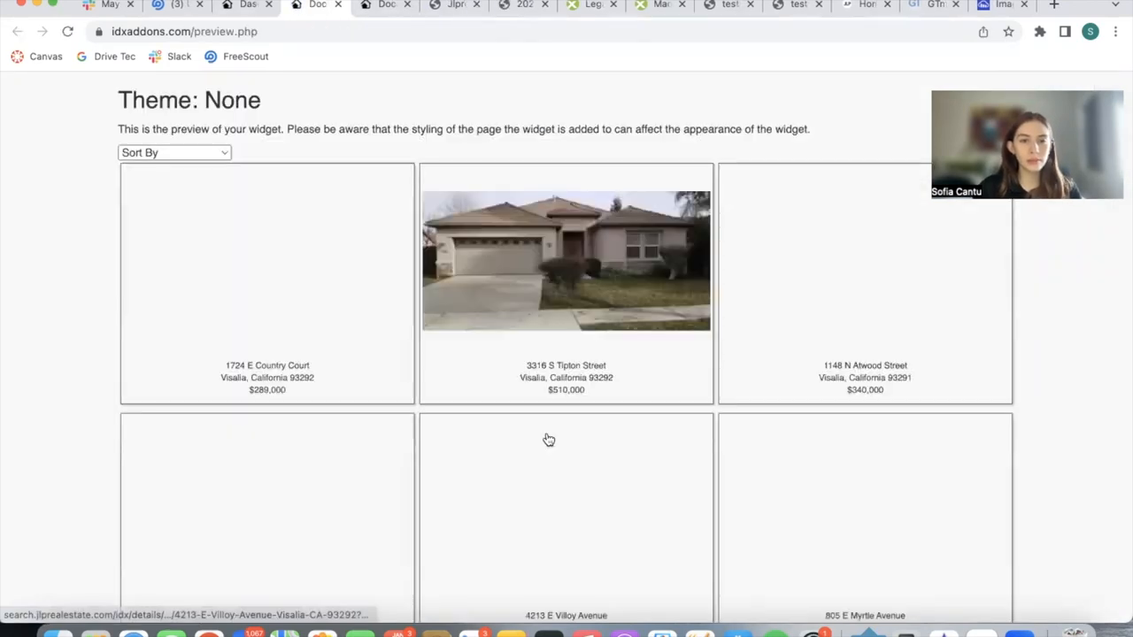
scroll("down", 3)
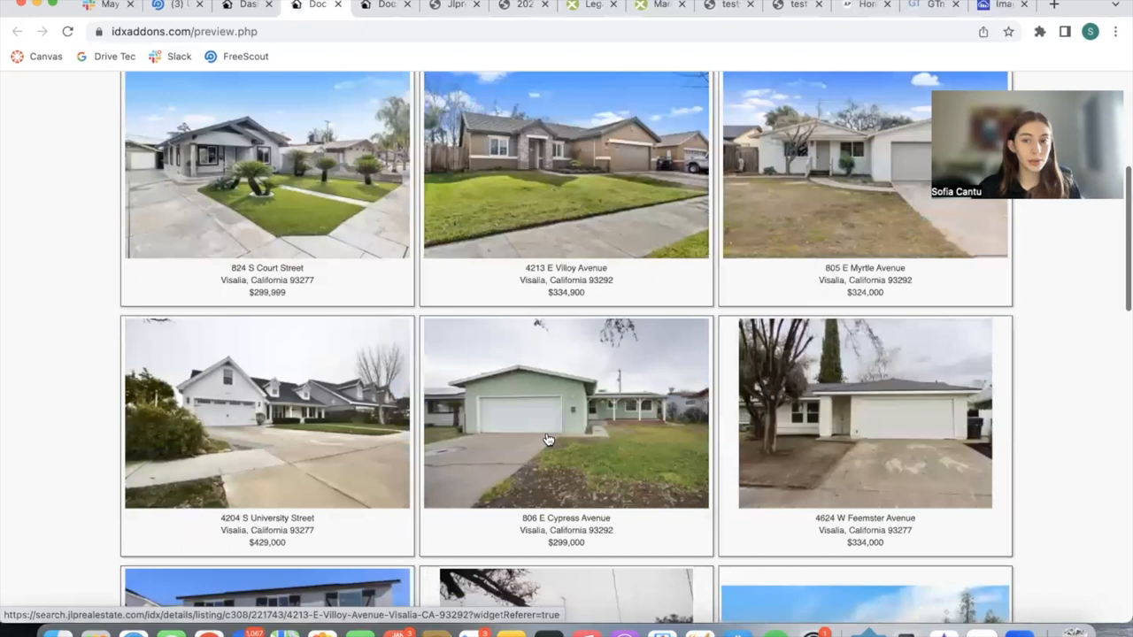
scroll("up", 3)
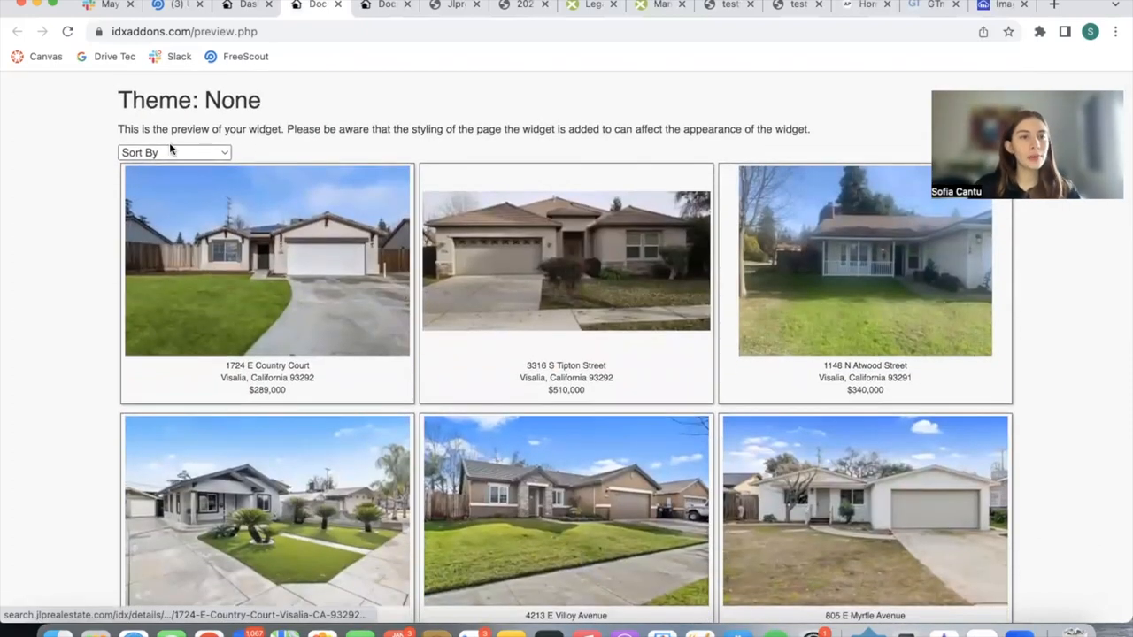
left_click(175, 153)
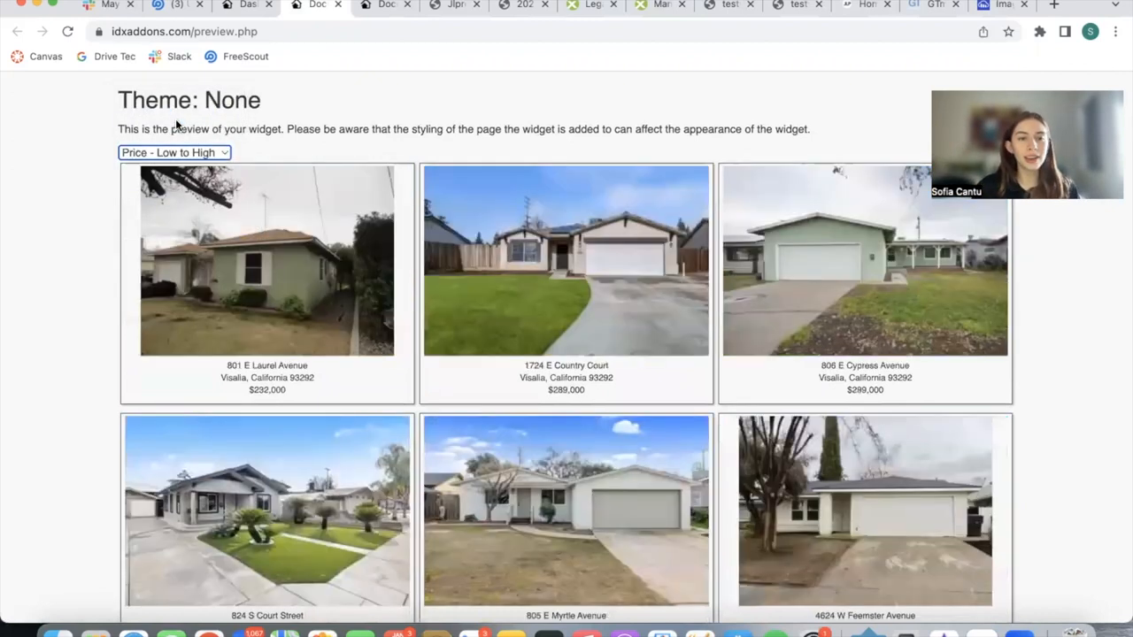
scroll("down", 3)
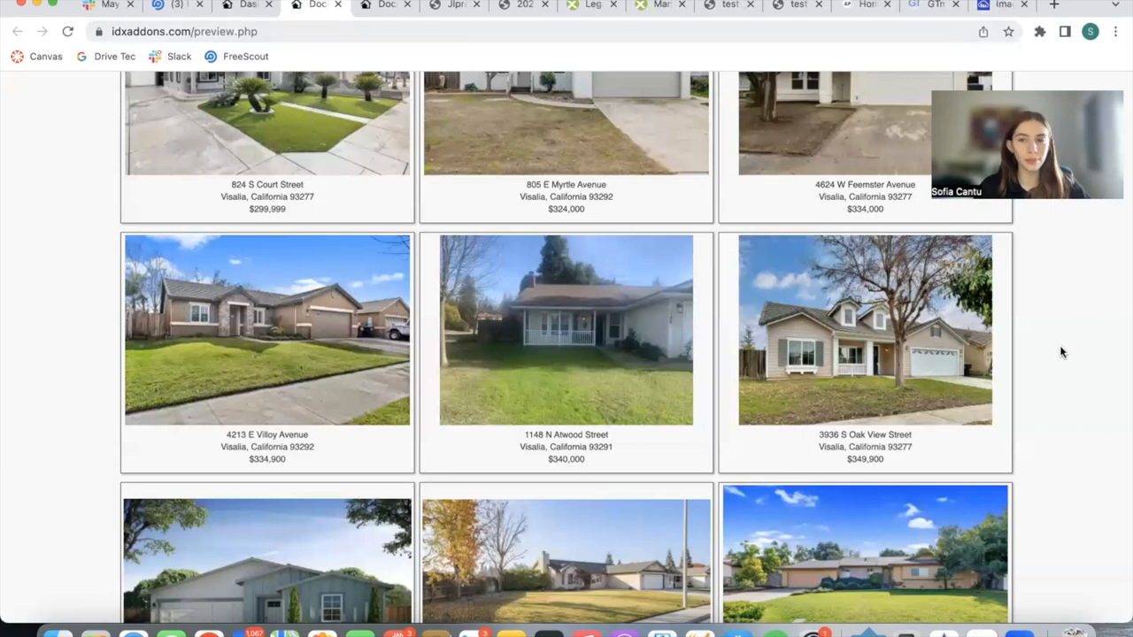
mouse_move(1065, 359)
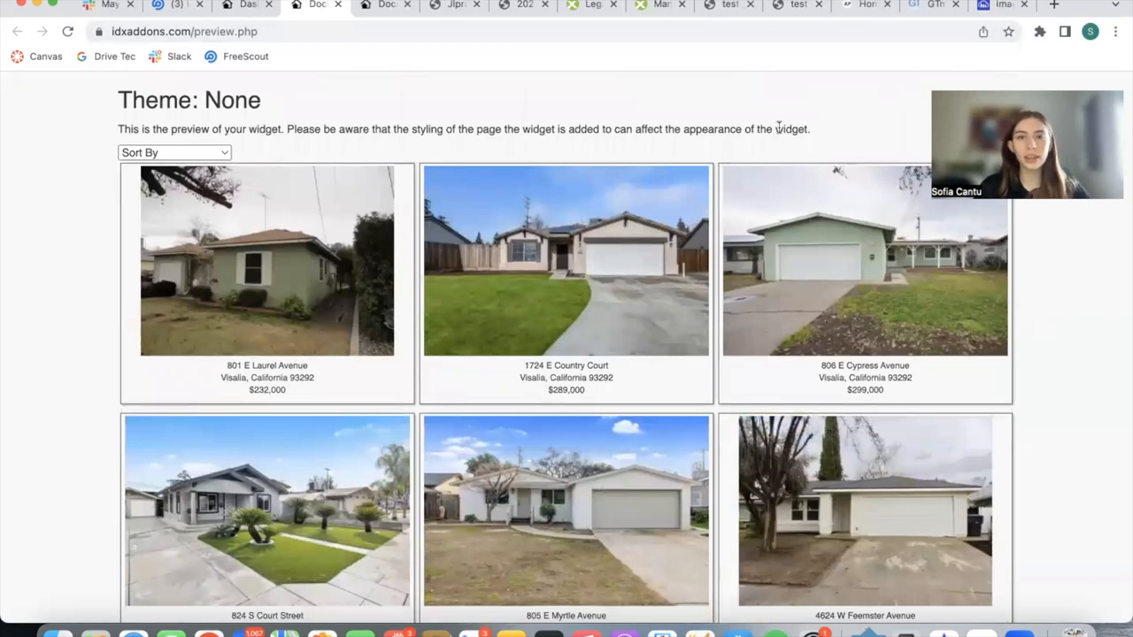
left_click(726, 6)
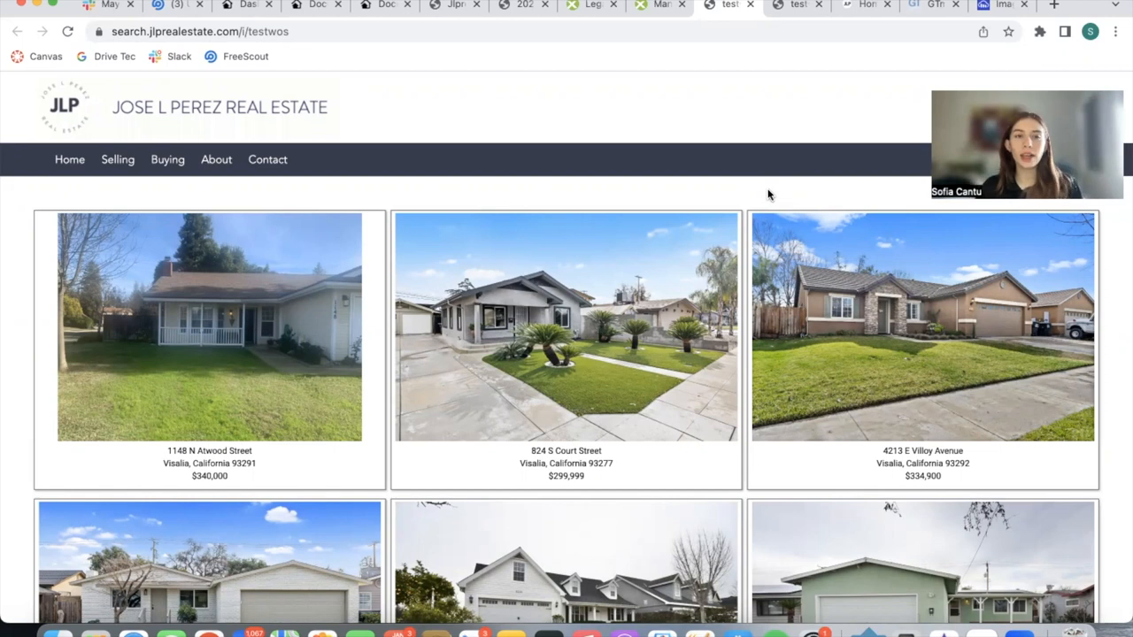
- Browse the testwos and testws listing pages, inspecting a listing photo, then go to GTmetrix
scroll("down", 3)
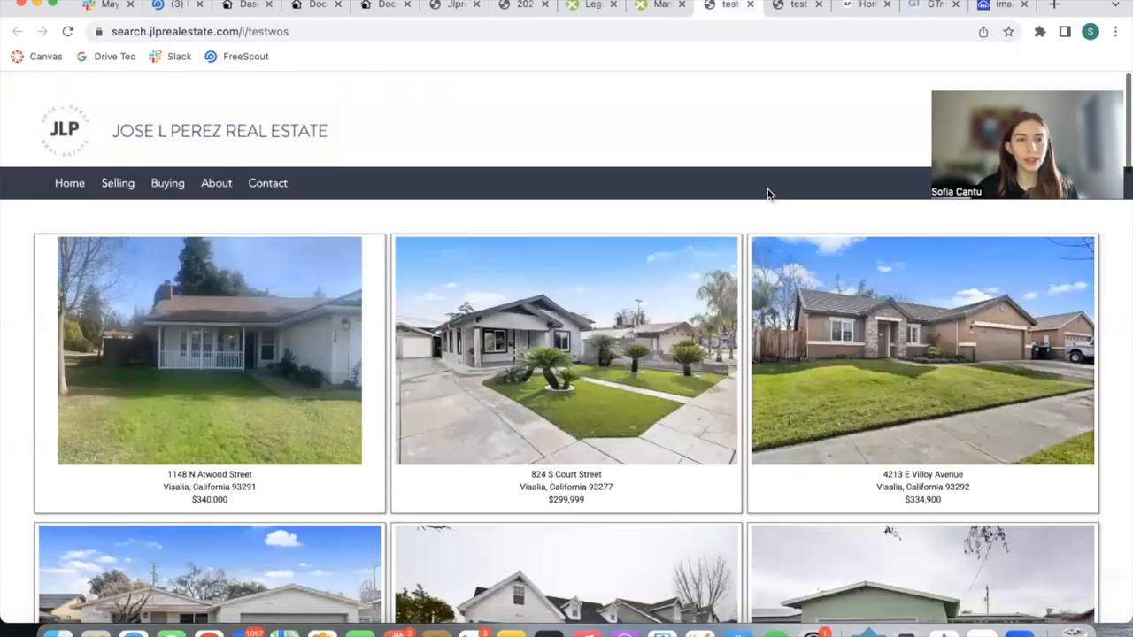
right_click(566, 350)
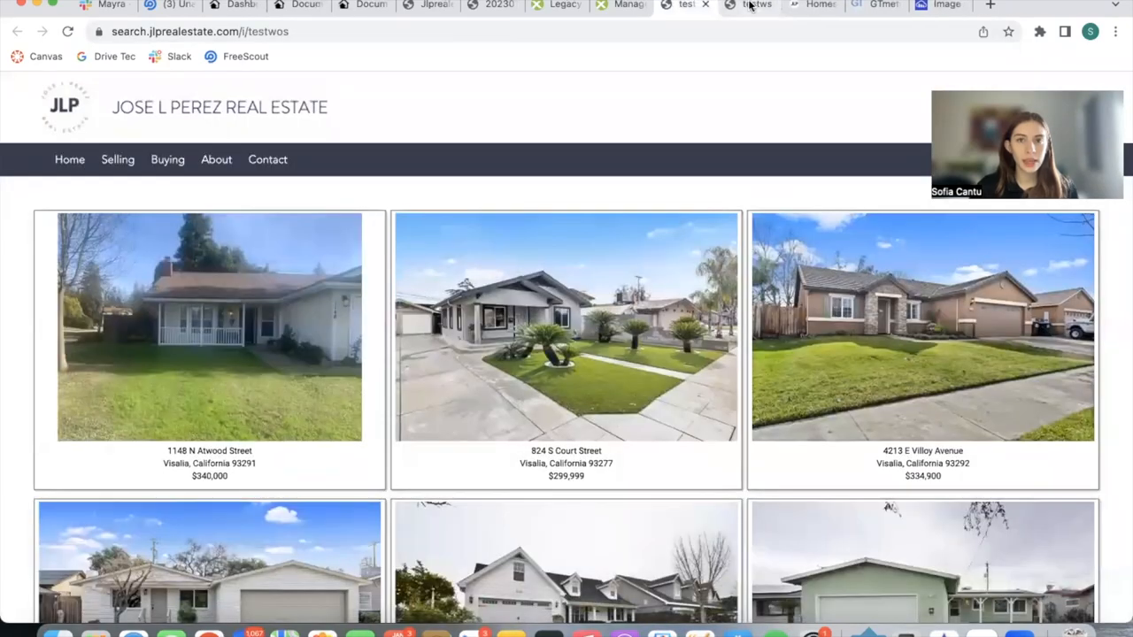
scroll("down", 3)
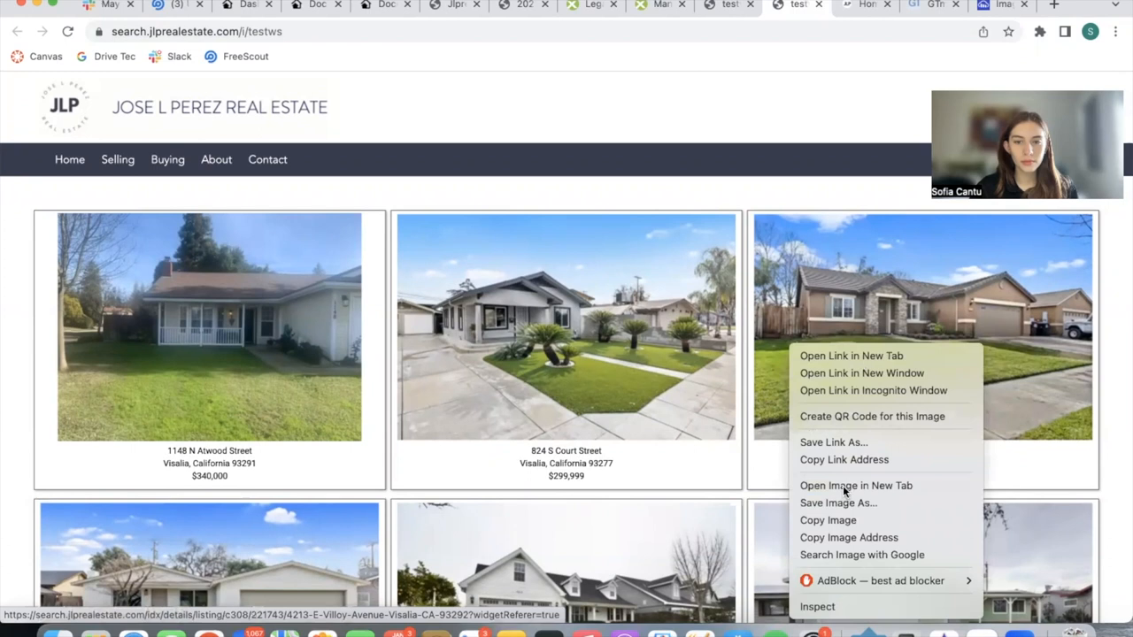
left_click(856, 485)
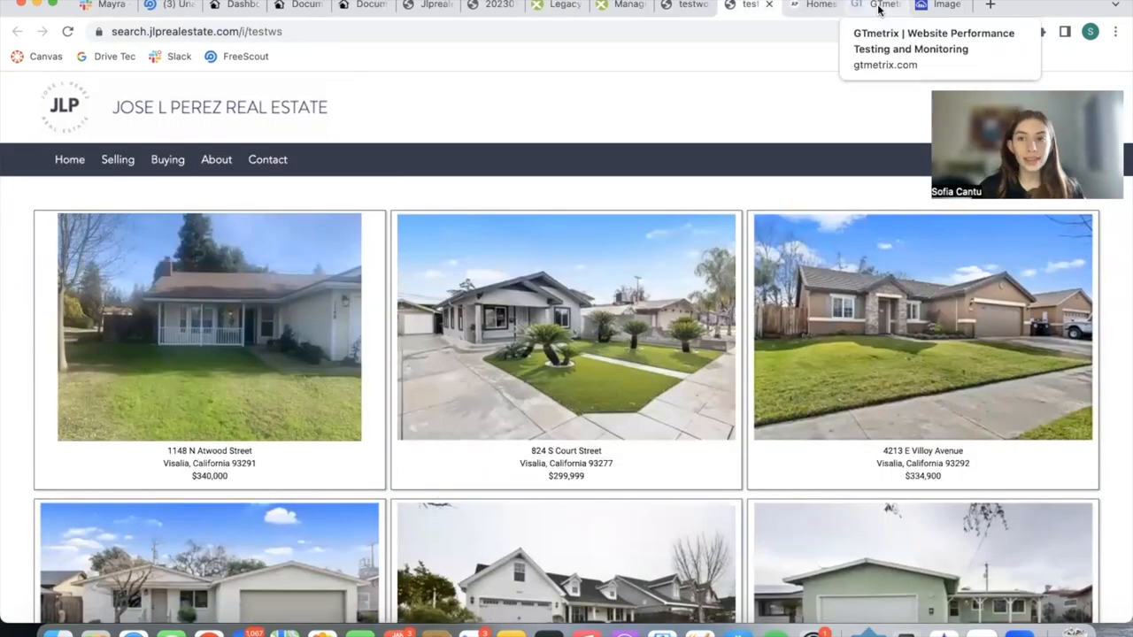
left_click(885, 5)
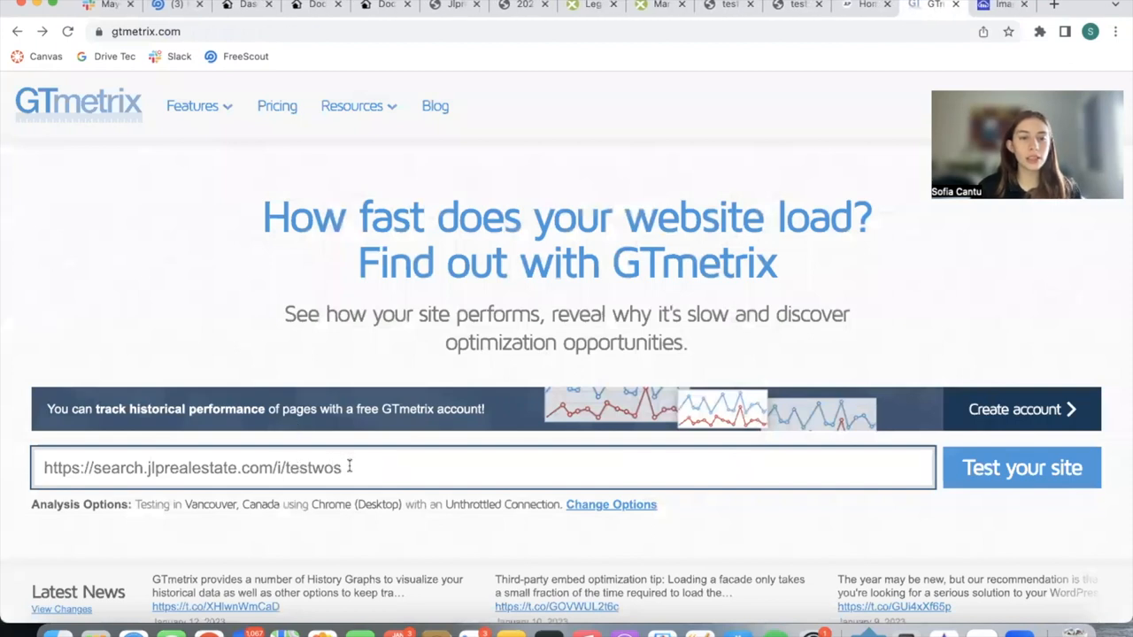
mouse_move(856, 179)
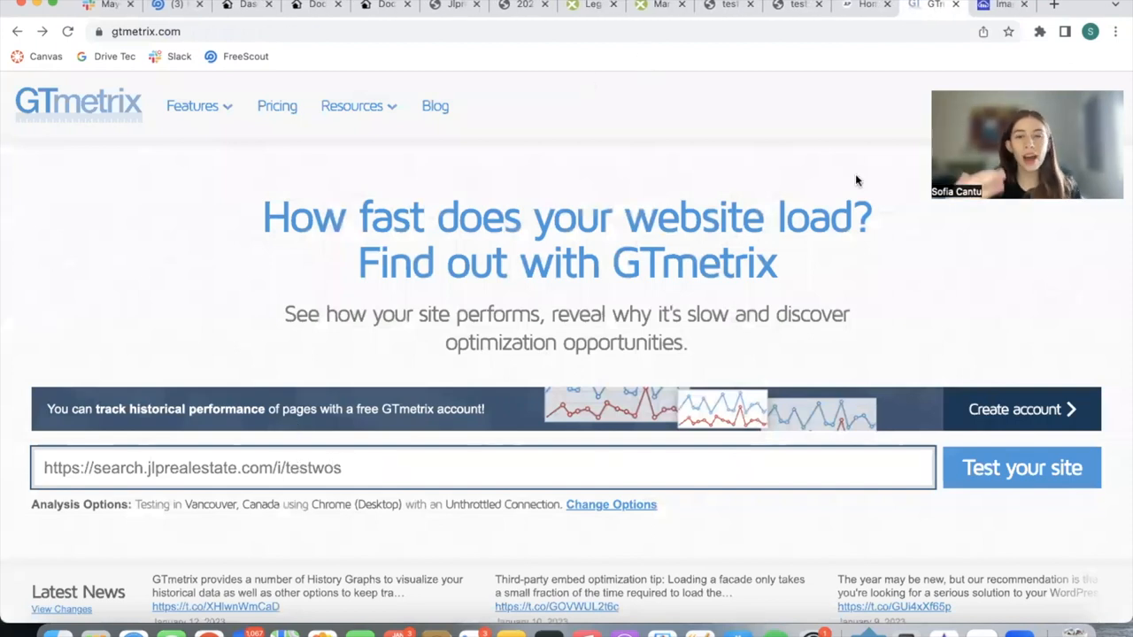
- Run GTmetrix on the testwos page and review its grade E report (45% performance, 3.7s LCP)
left_click(866, 5)
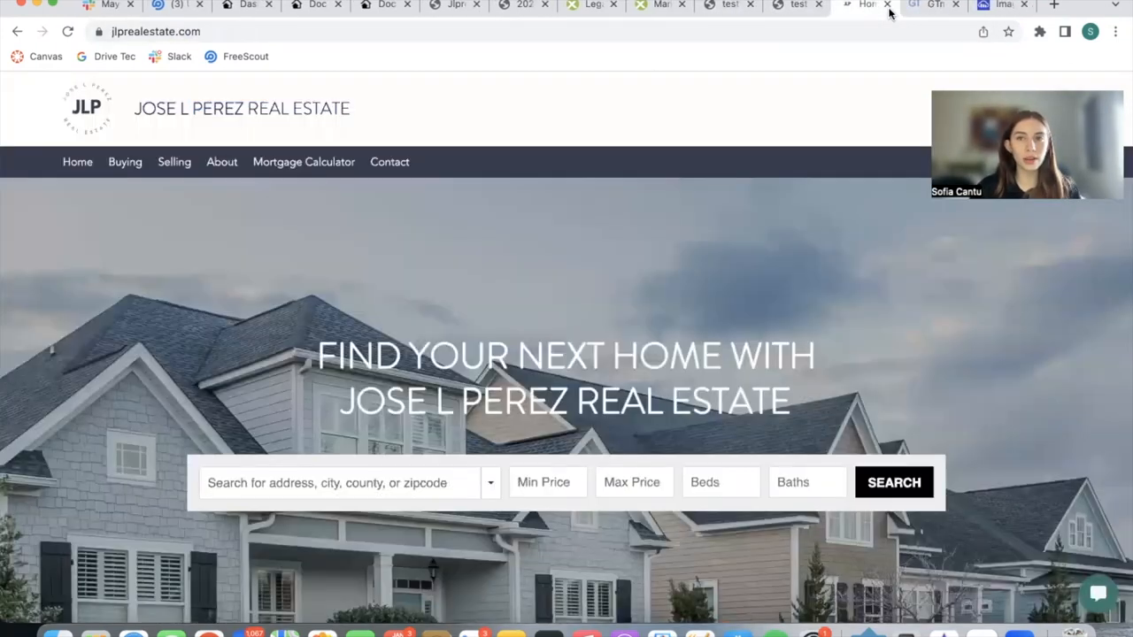
left_click(921, 5)
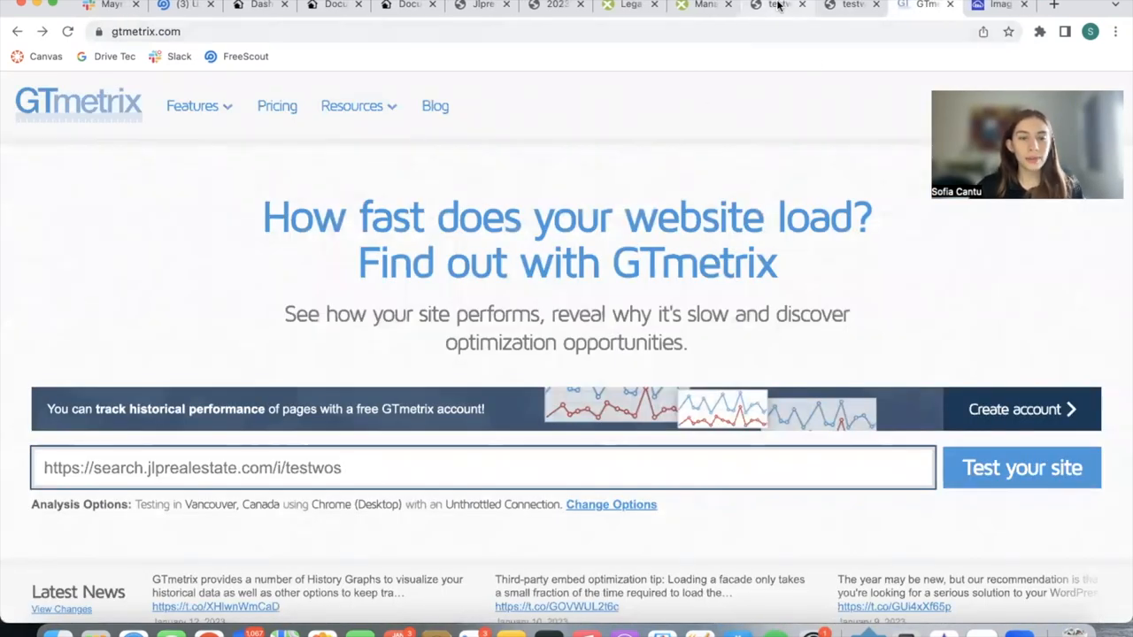
left_click(778, 5)
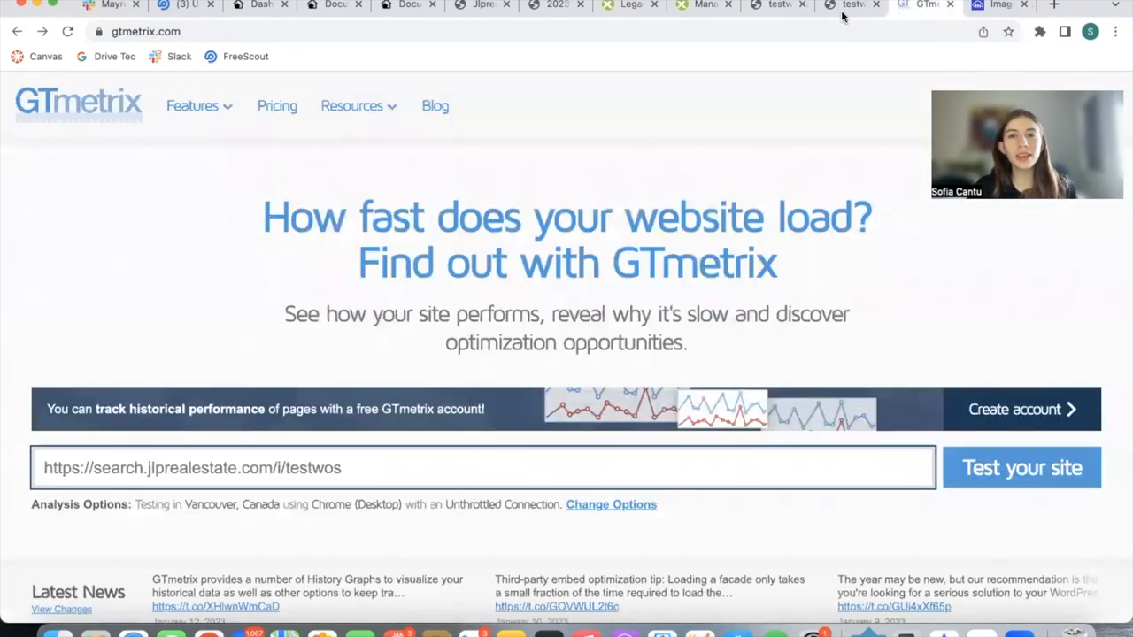
left_click(1022, 467)
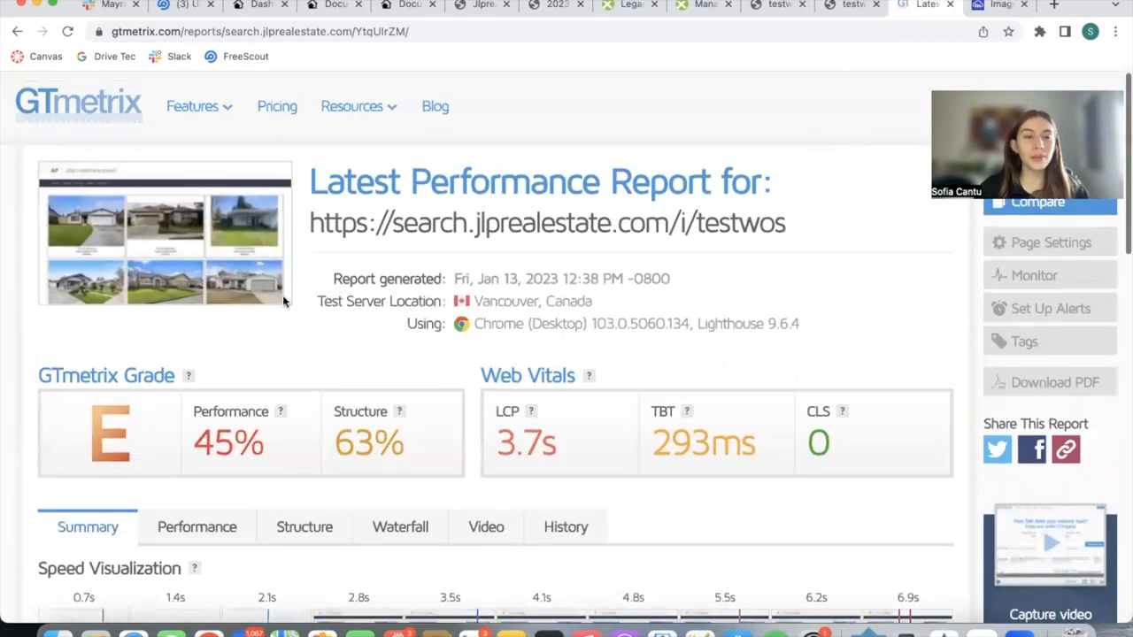
mouse_move(189, 375)
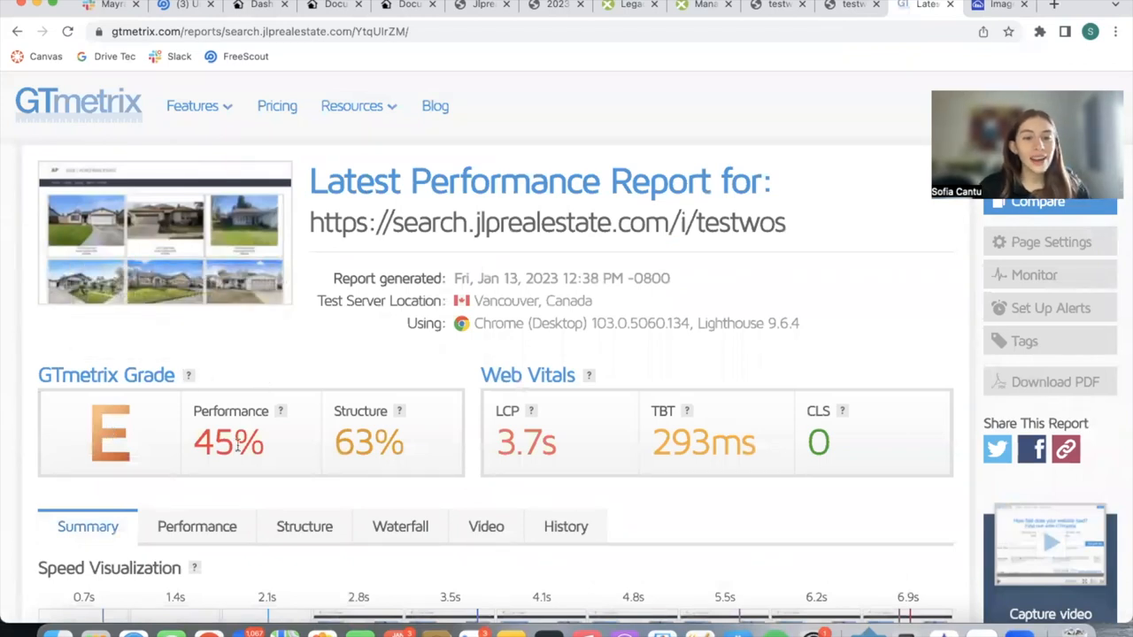
mouse_move(335, 447)
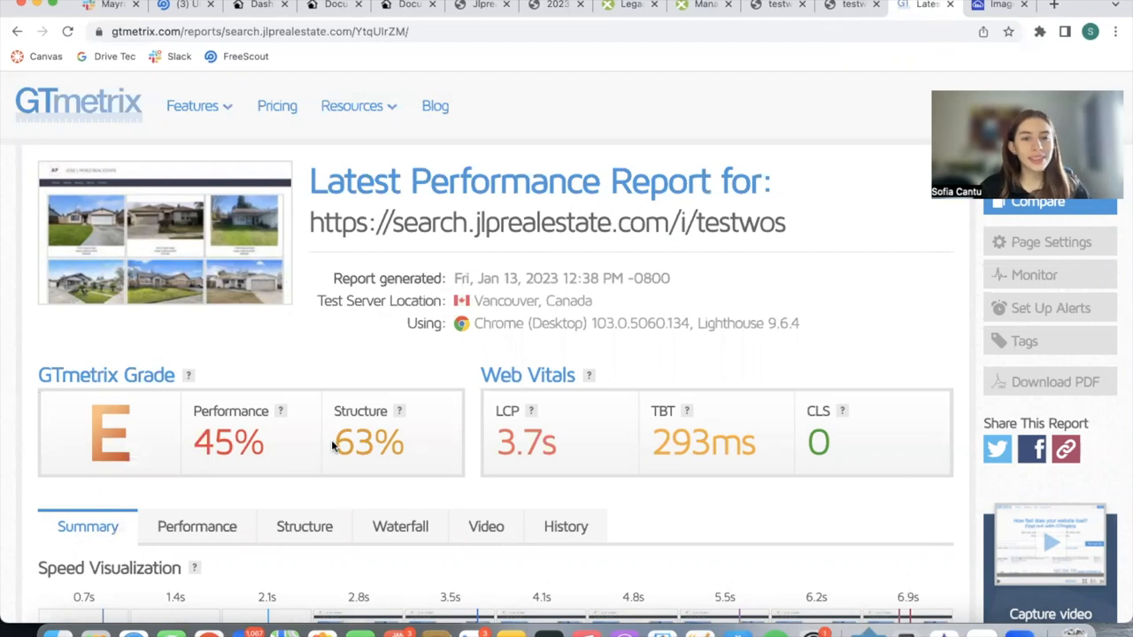
scroll("down", 3)
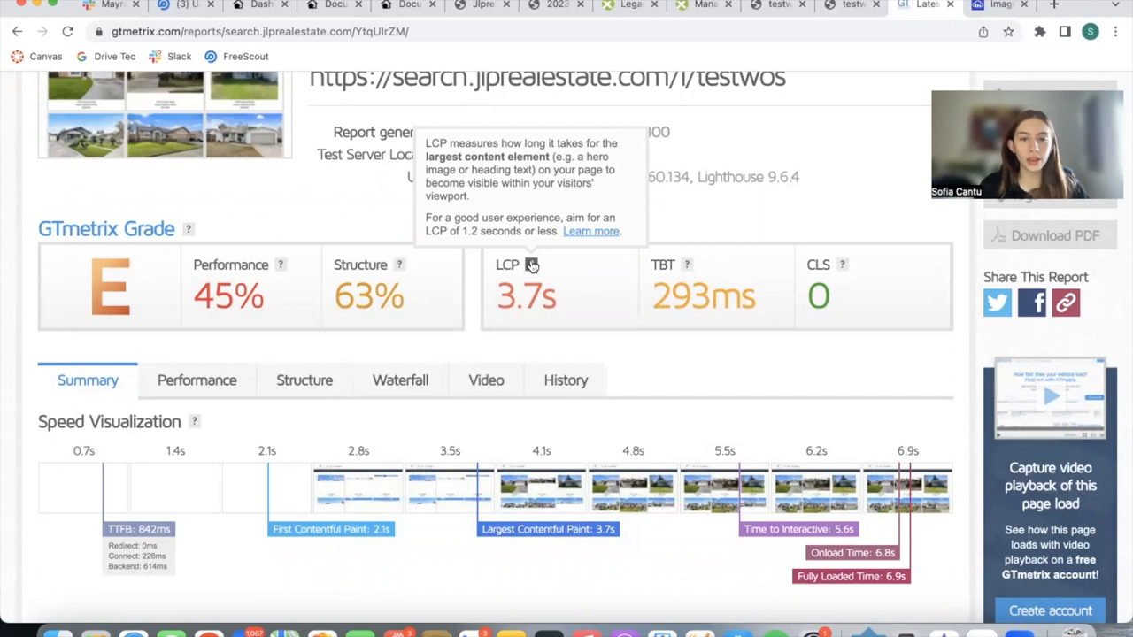
scroll("down", 3)
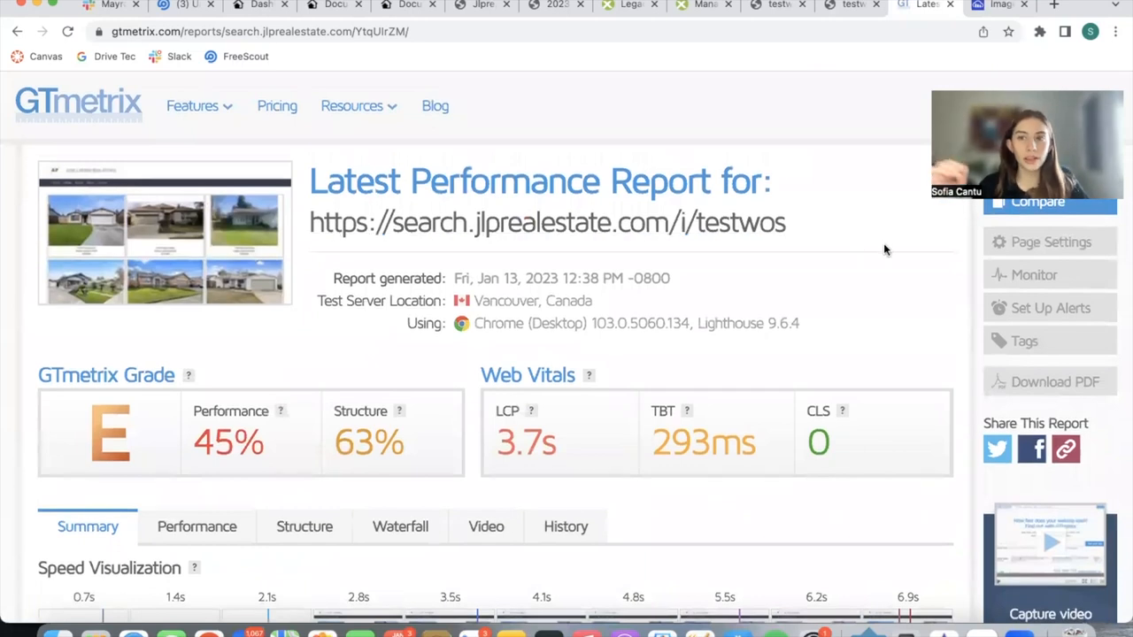
scroll("down", 3)
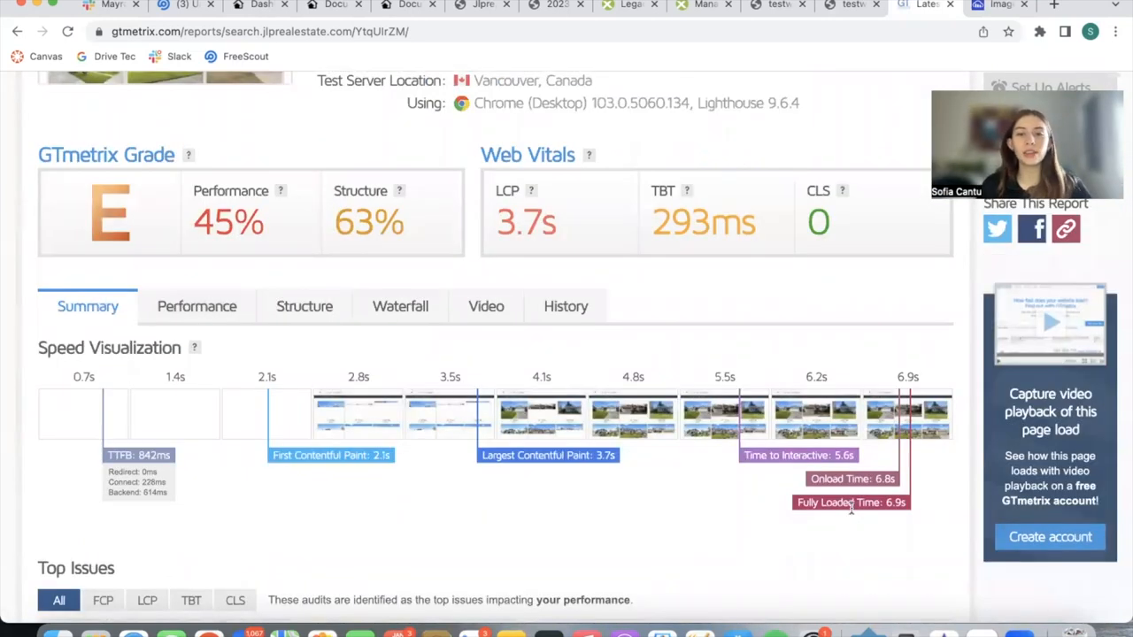
mouse_move(883, 21)
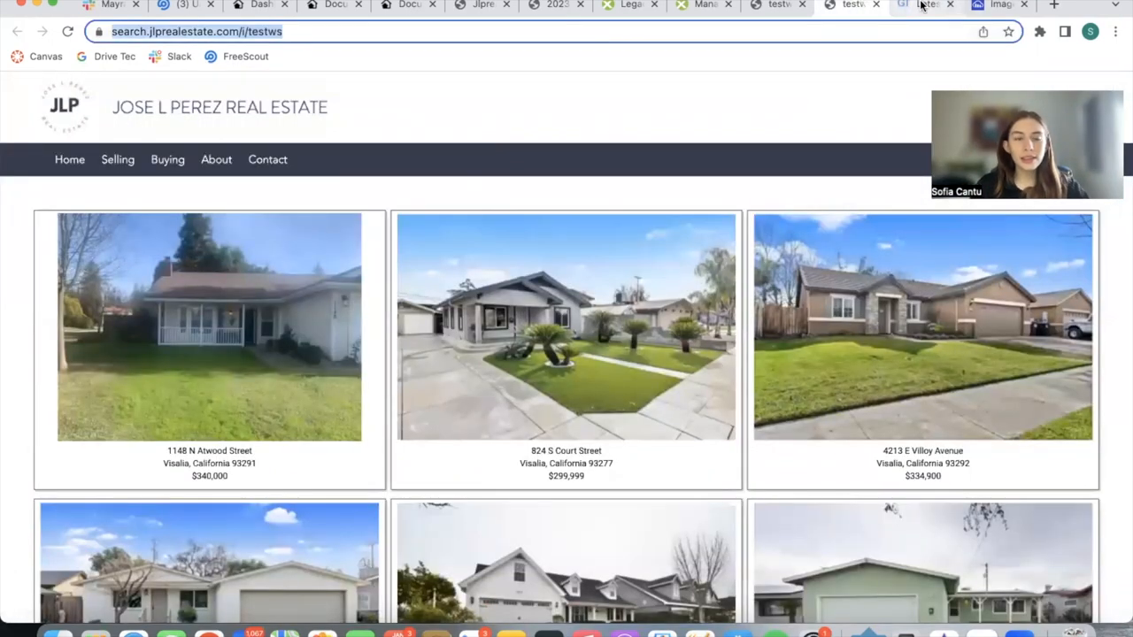
- Run a GTmetrix speed test on the testws listings page URL
left_click(925, 6)
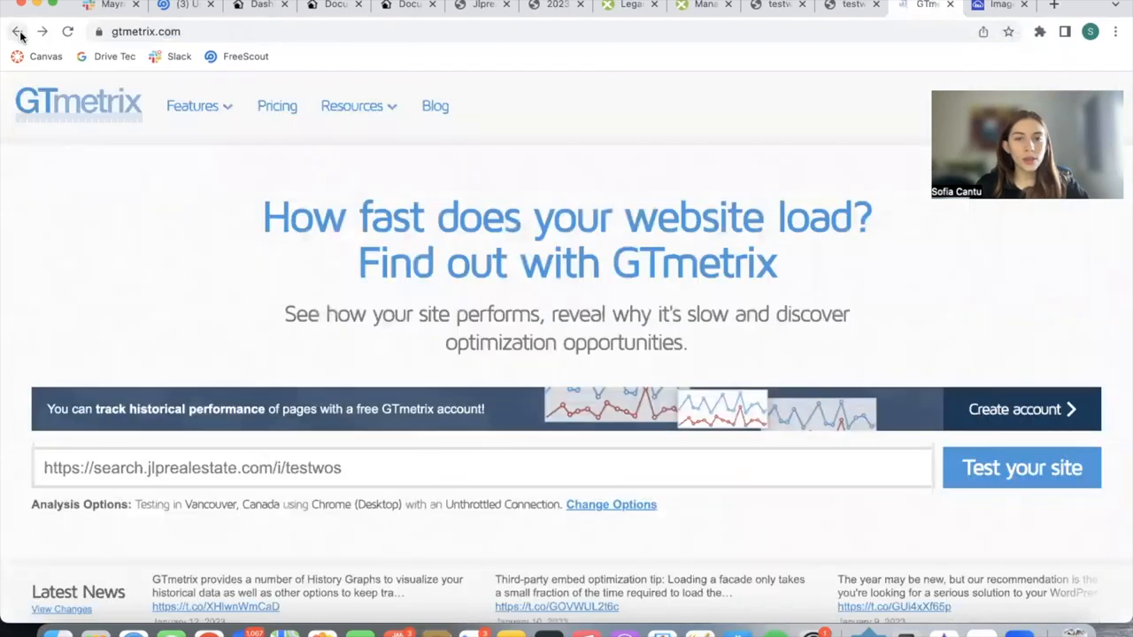
left_click(484, 467)
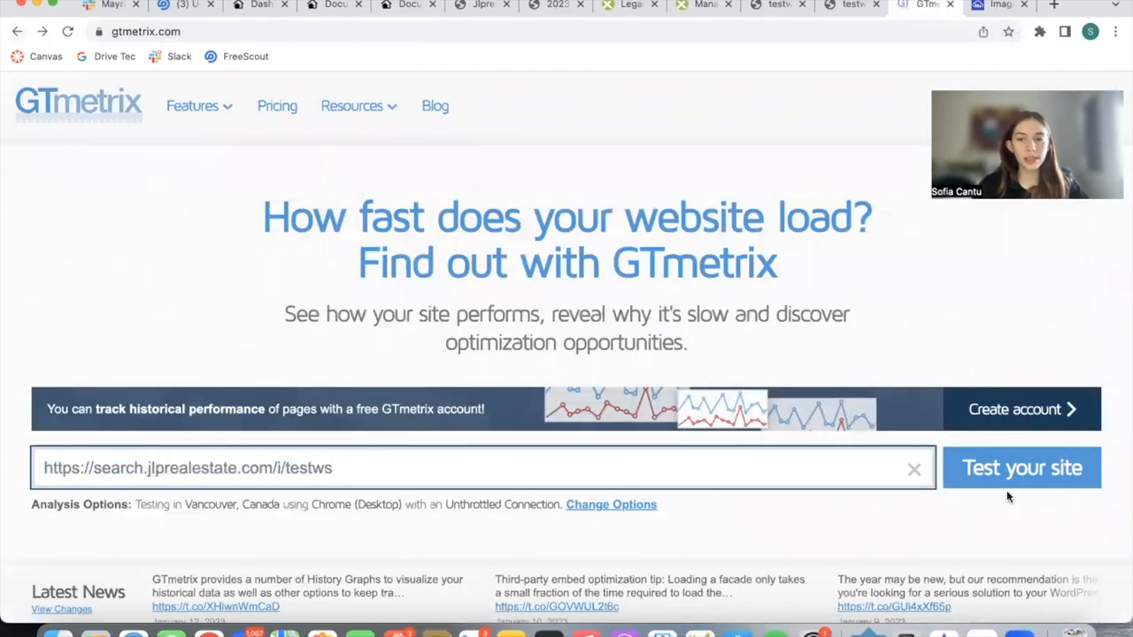
left_click(1021, 467)
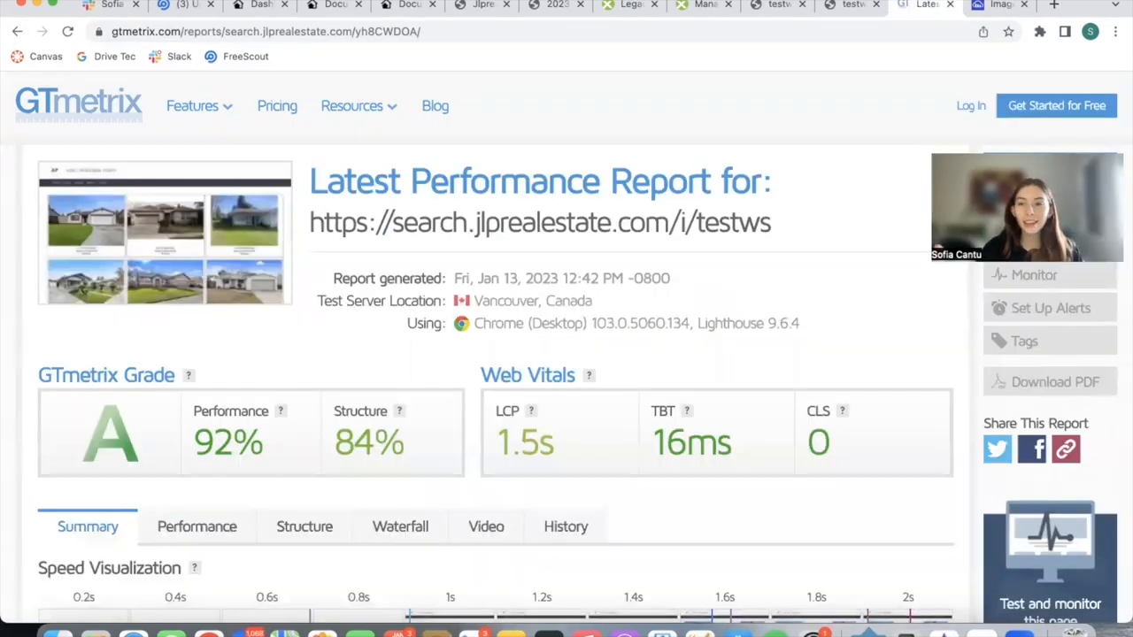
mouse_move(852, 401)
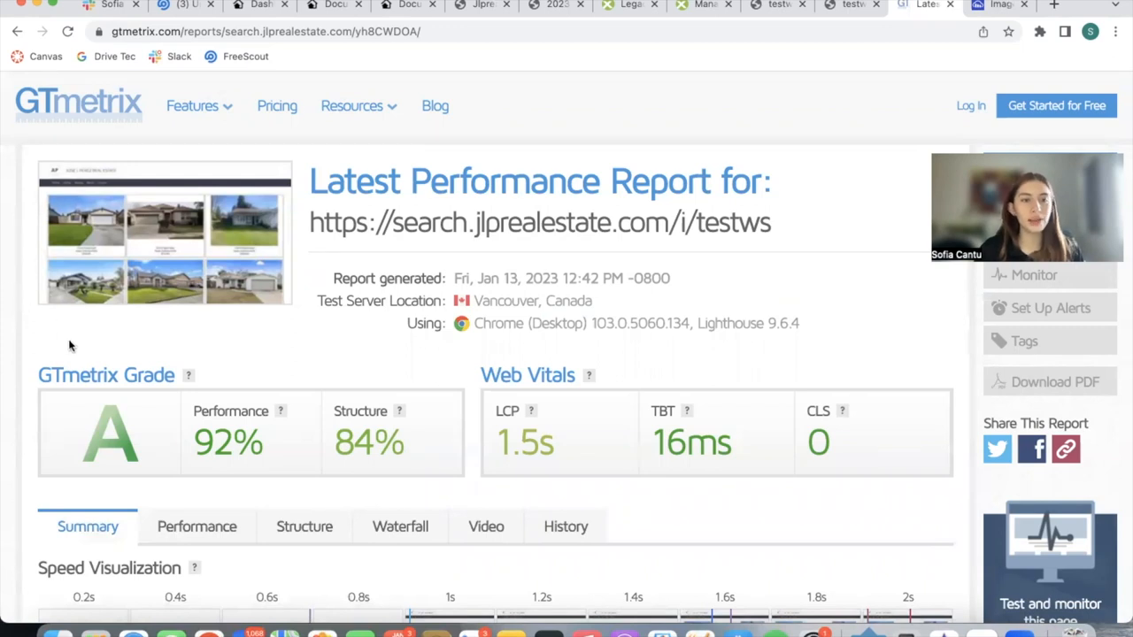
- Review the grade A report: 92% performance, 84% structure, 1.5s LCP
scroll("down", 3)
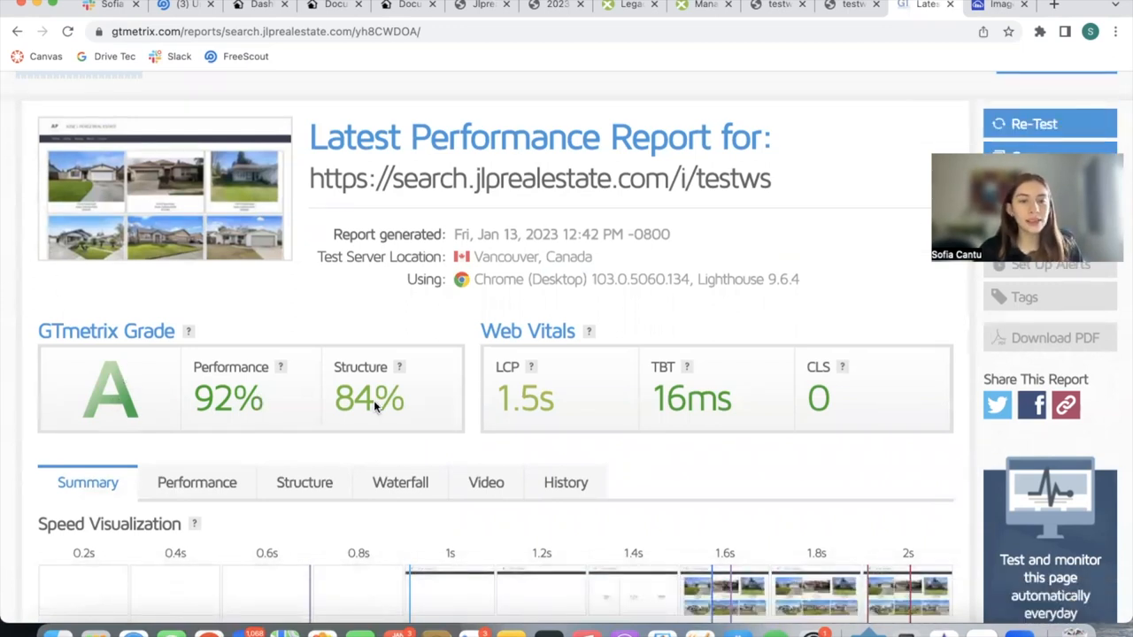
mouse_move(559, 405)
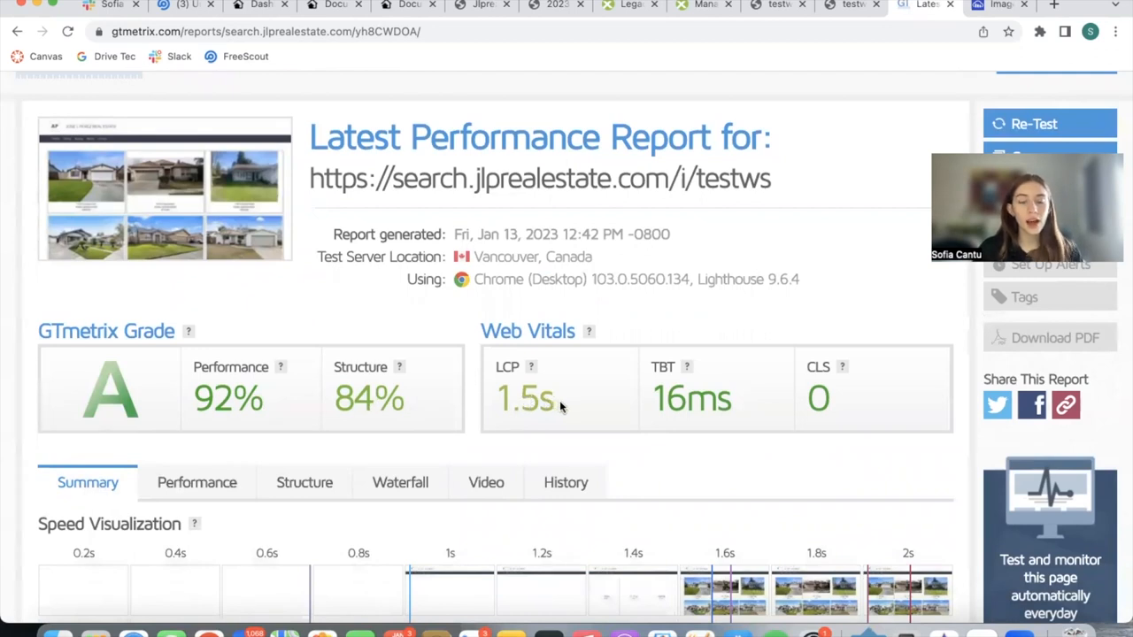
mouse_move(530, 367)
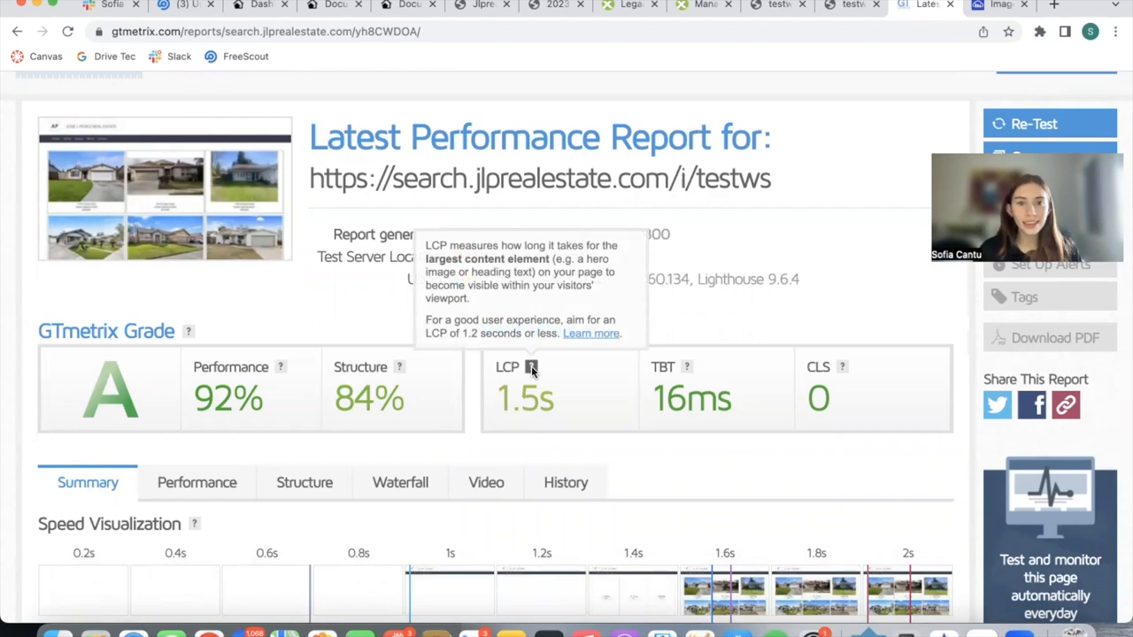
scroll("down", 3)
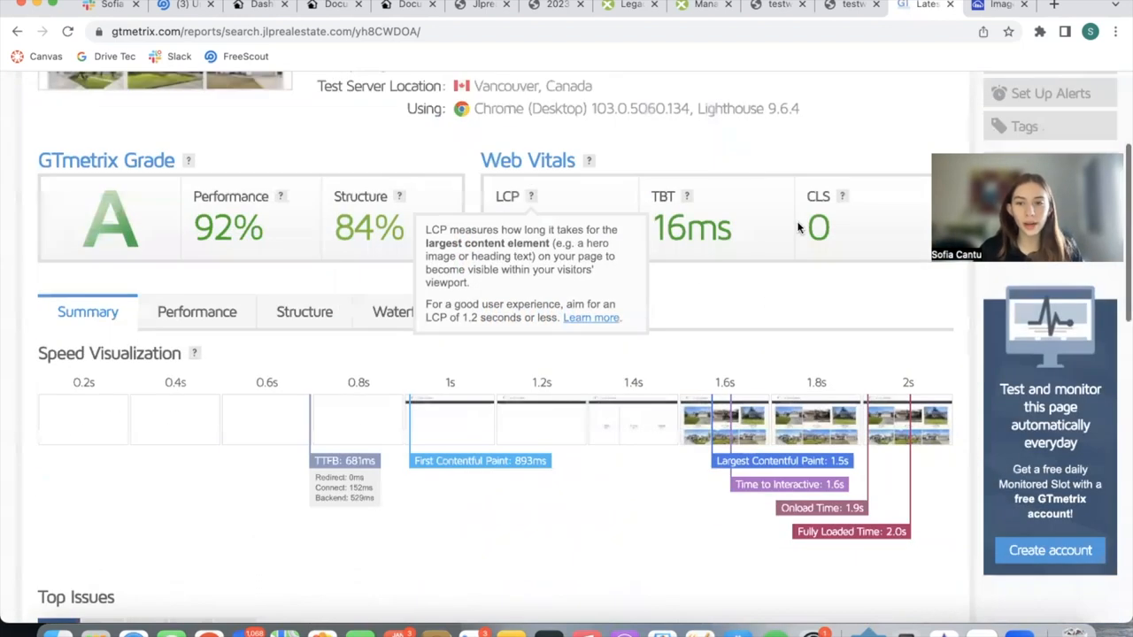
scroll("down", 3)
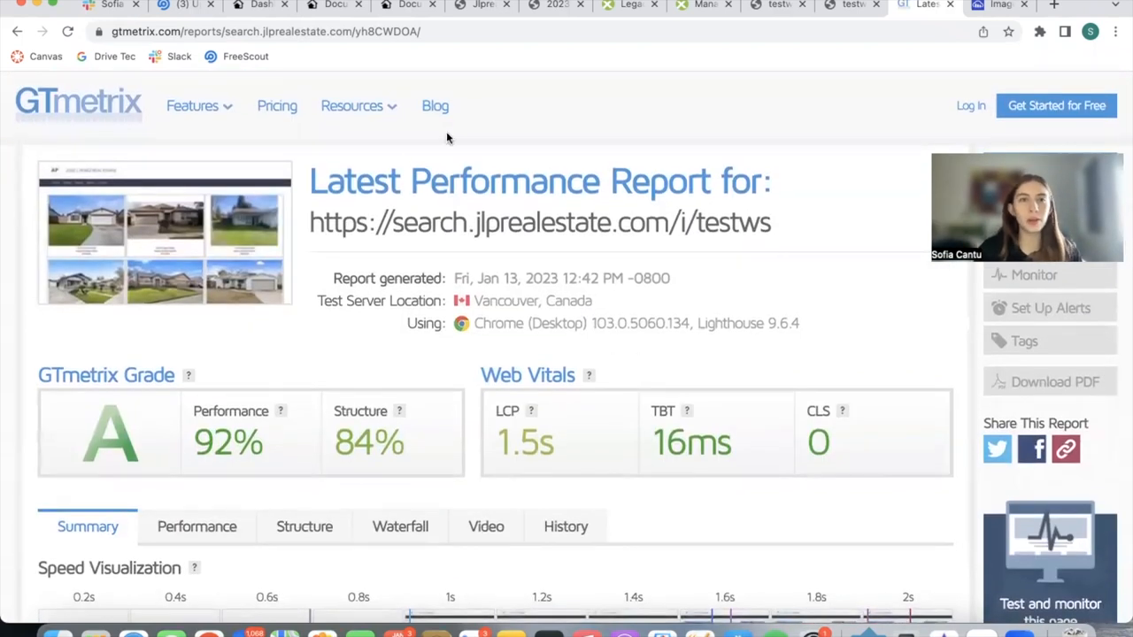
mouse_move(422, 198)
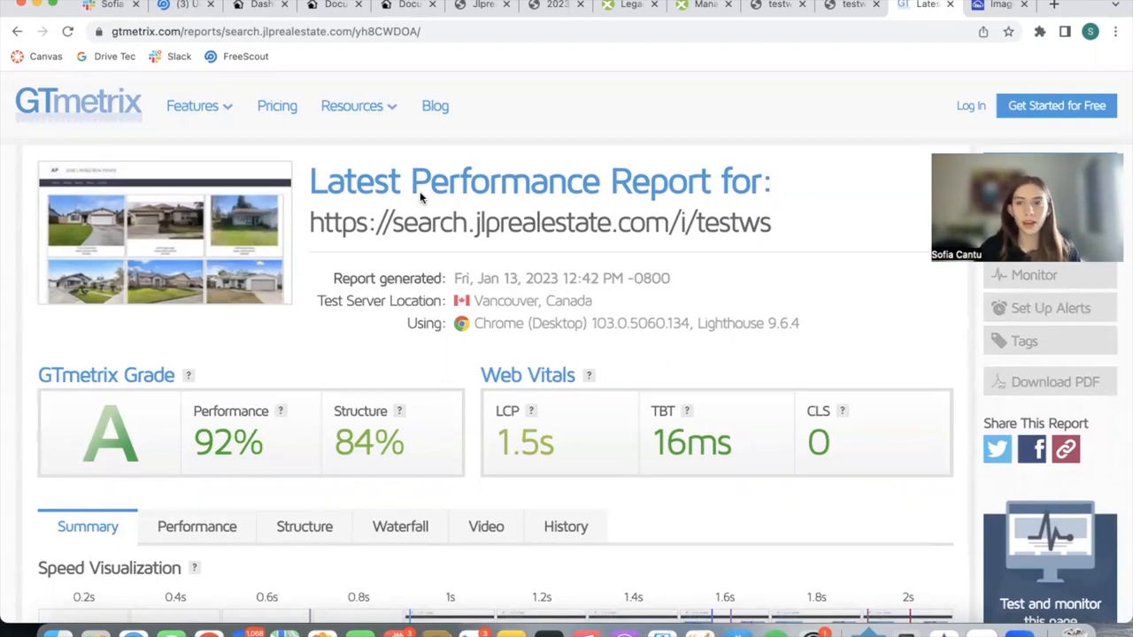
left_click(248, 5)
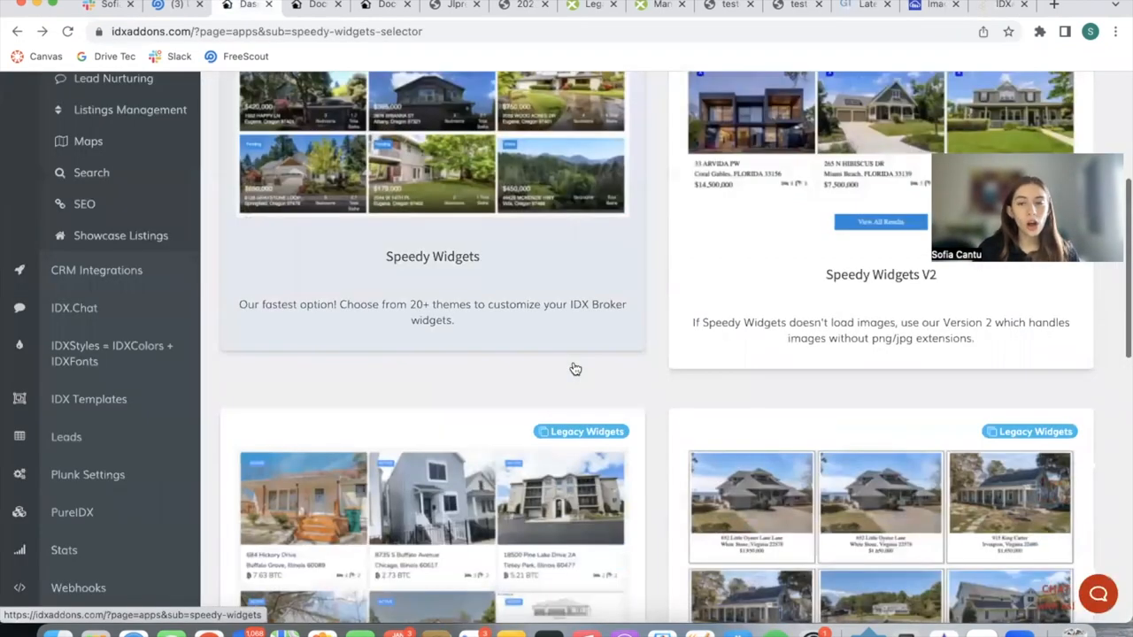
- Scroll down the IDX Addons Speedy Widgets setup page
scroll("down", 3)
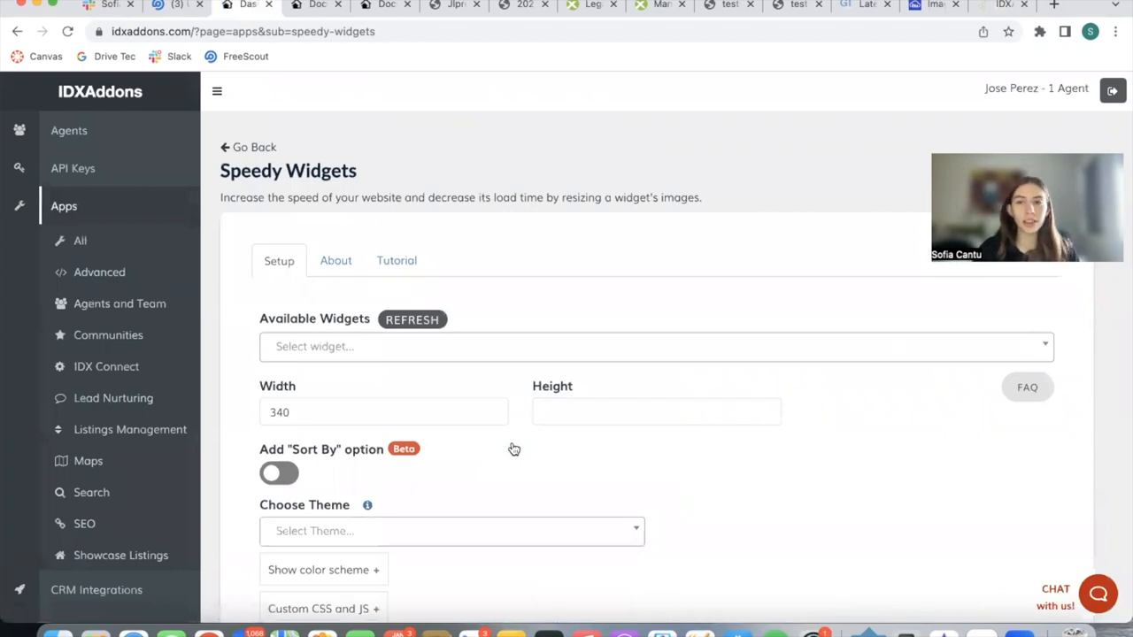
mouse_move(1114, 91)
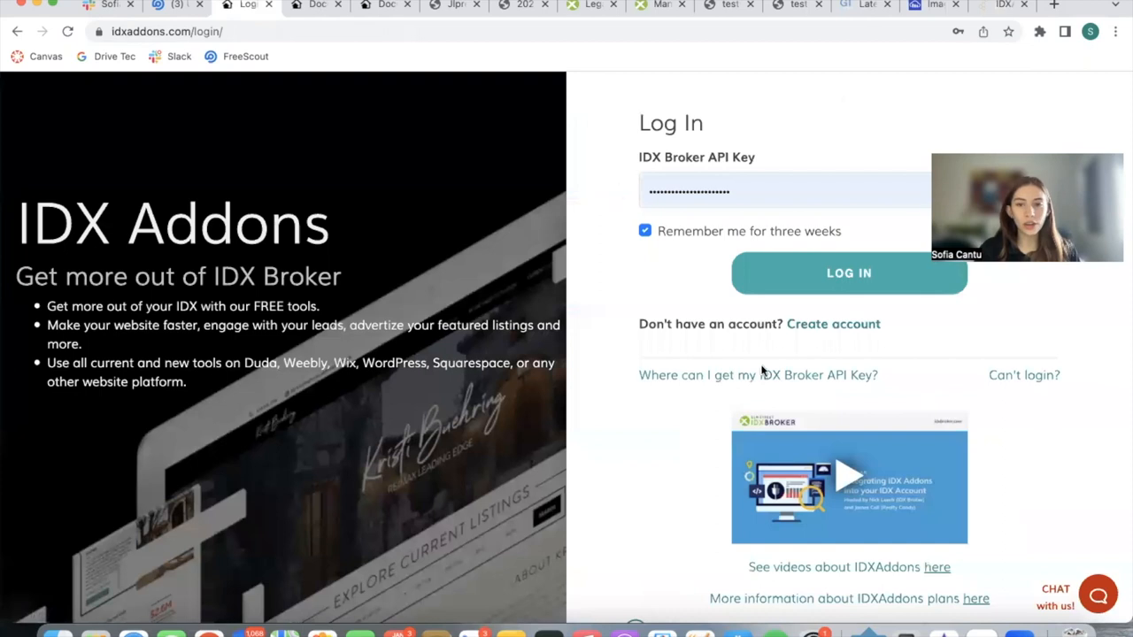
- On the account sign-up page, toggle Lite Free and Premium for Free, ending on Premium
left_click(833, 324)
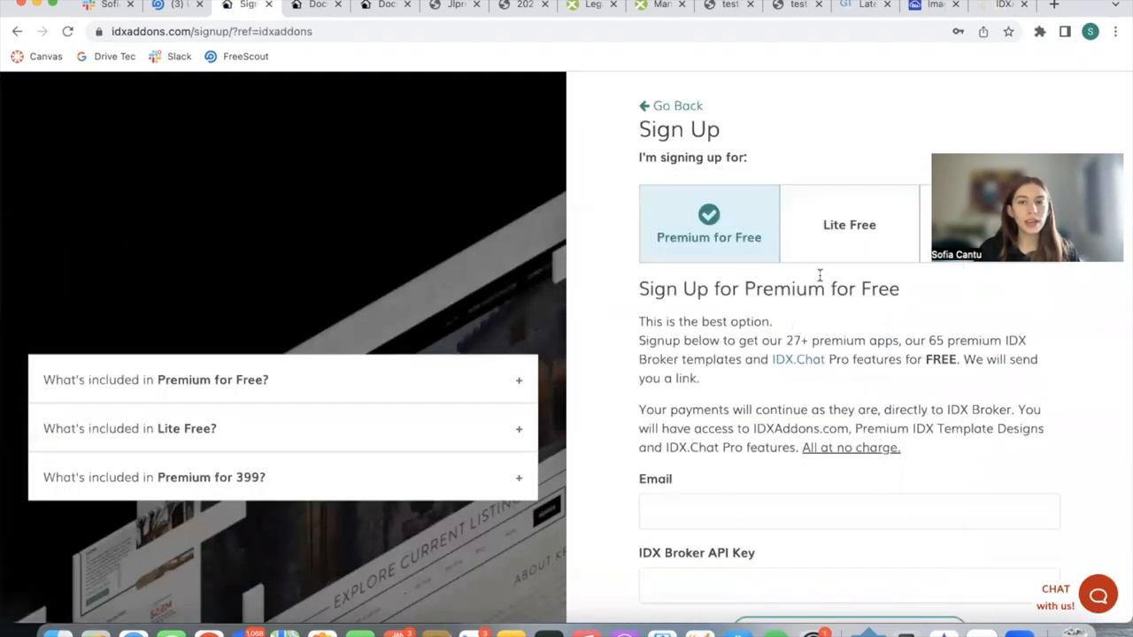
left_click(849, 224)
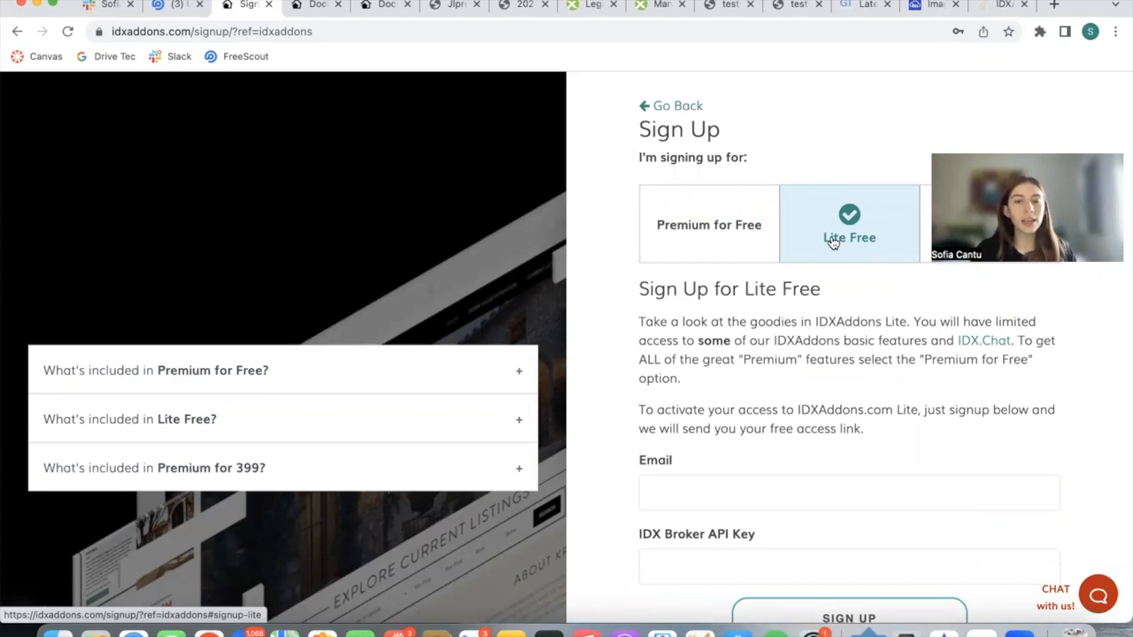
left_click(708, 224)
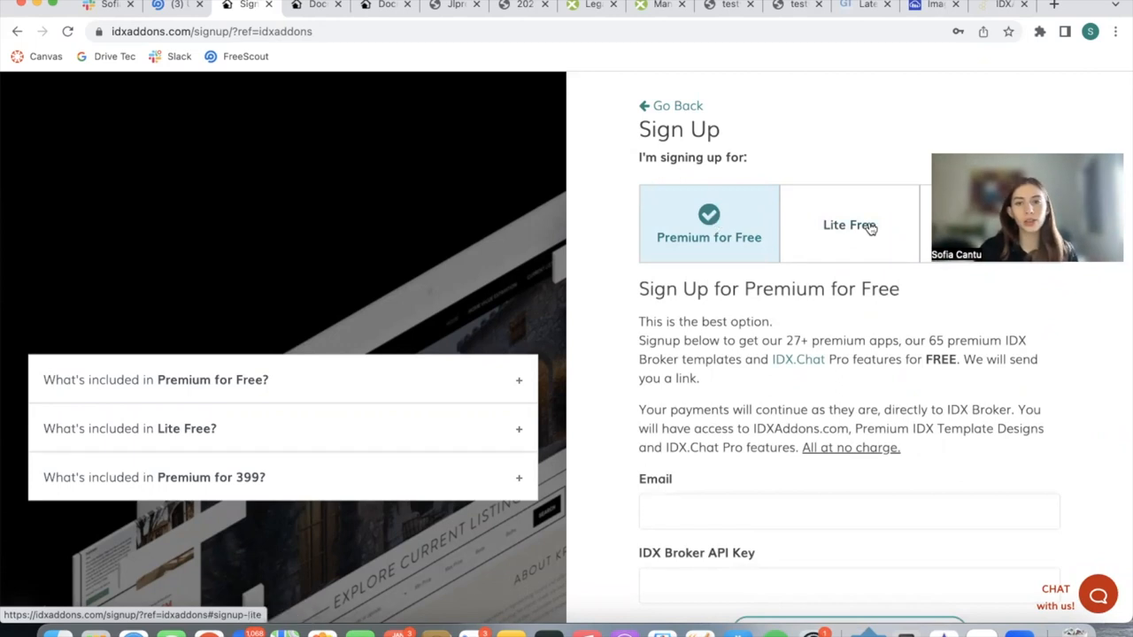
left_click(849, 224)
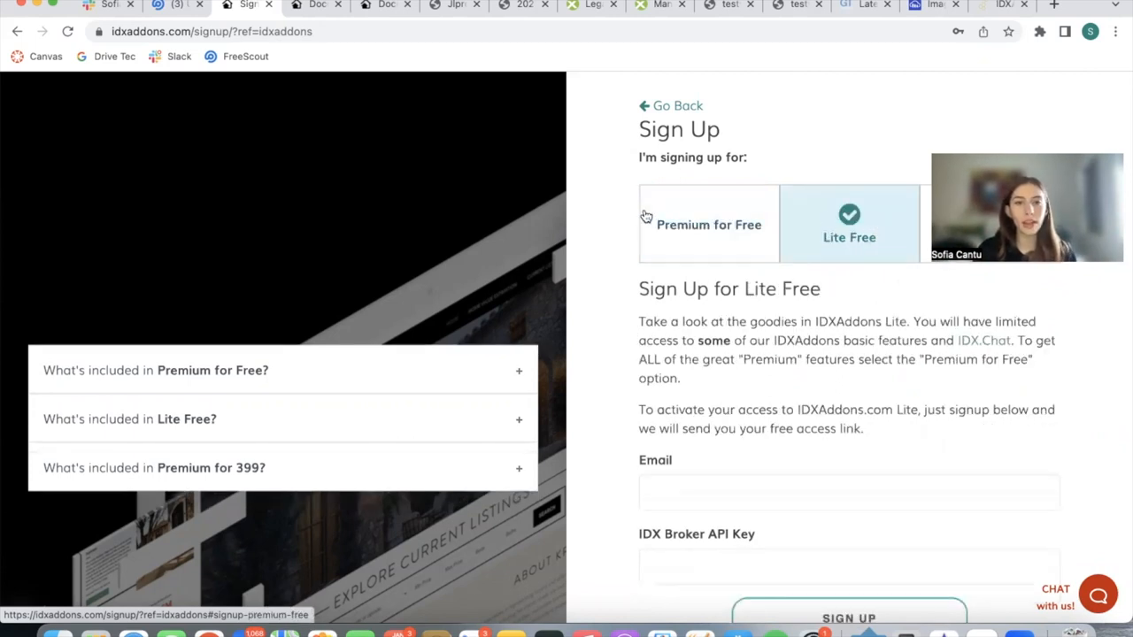
left_click(708, 224)
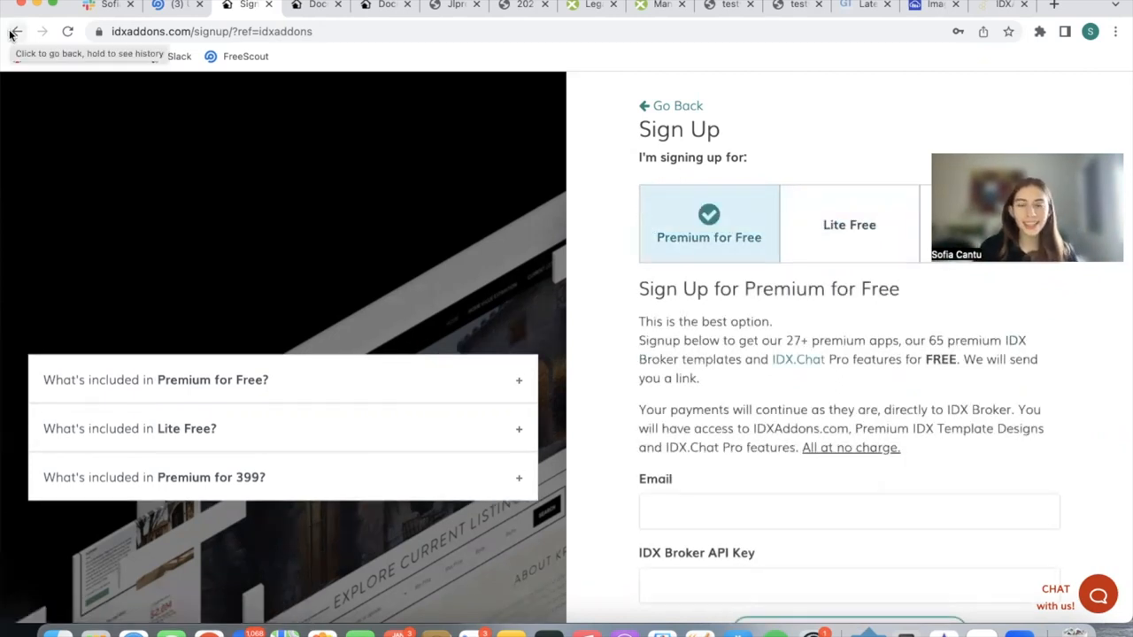